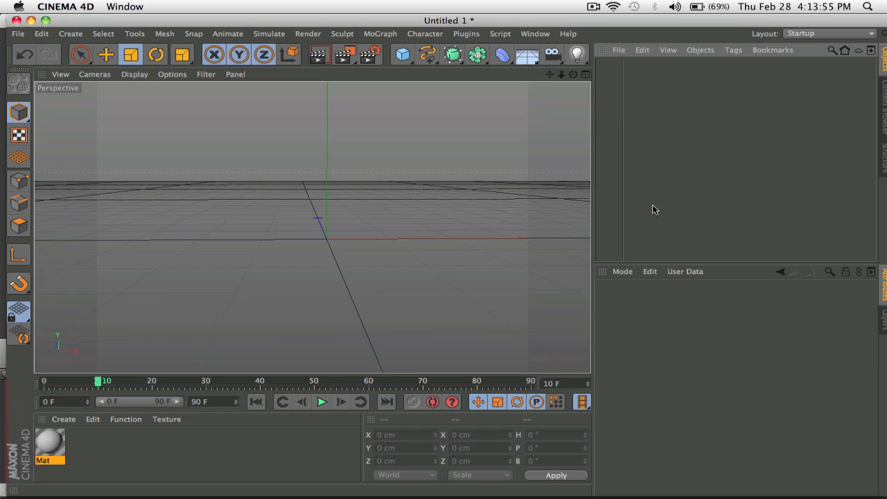
mouse_move(542, 4)
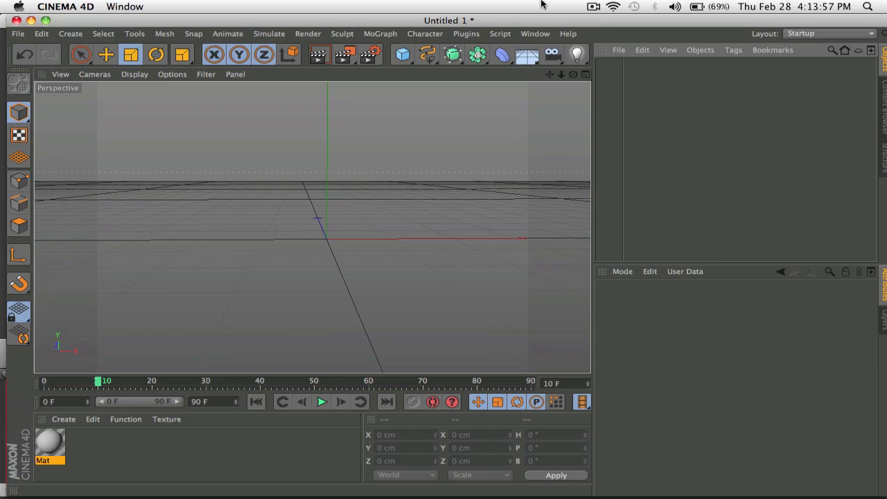
Add a Floor object to the empty scene to serve as a static collider
left_click(526, 54)
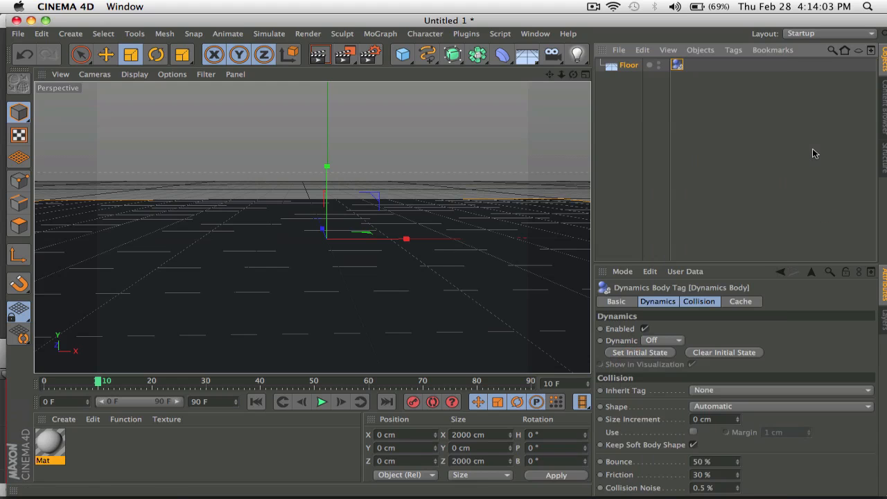
mouse_move(584, 82)
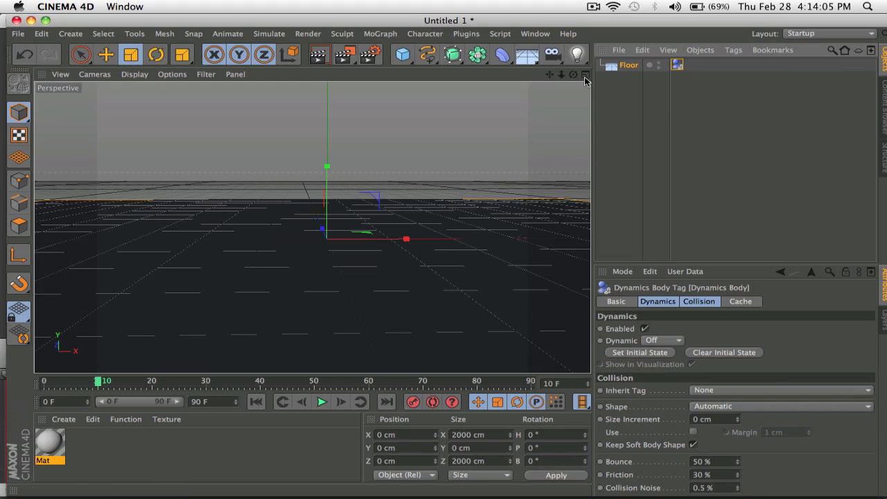
Add a MoText reading 'Magic', 50 cm deep, middle-aligned, in Avengeance Mightiest Avenger font
left_click(380, 33)
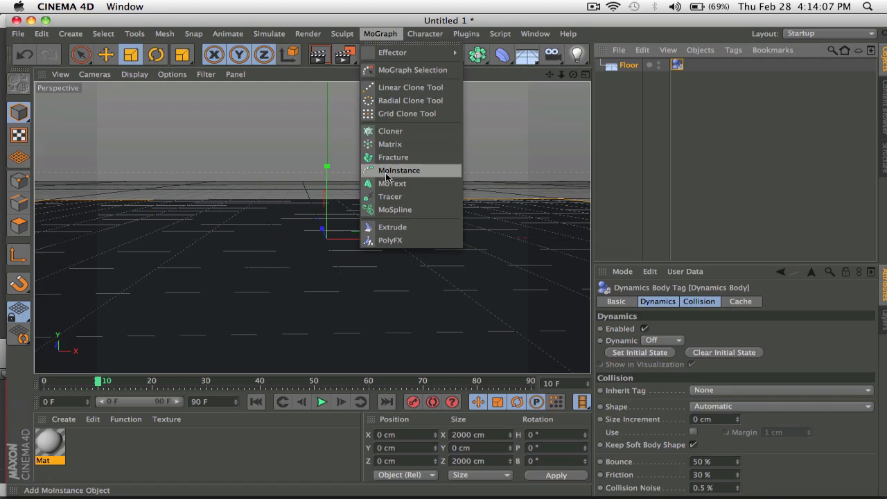
left_click(392, 182)
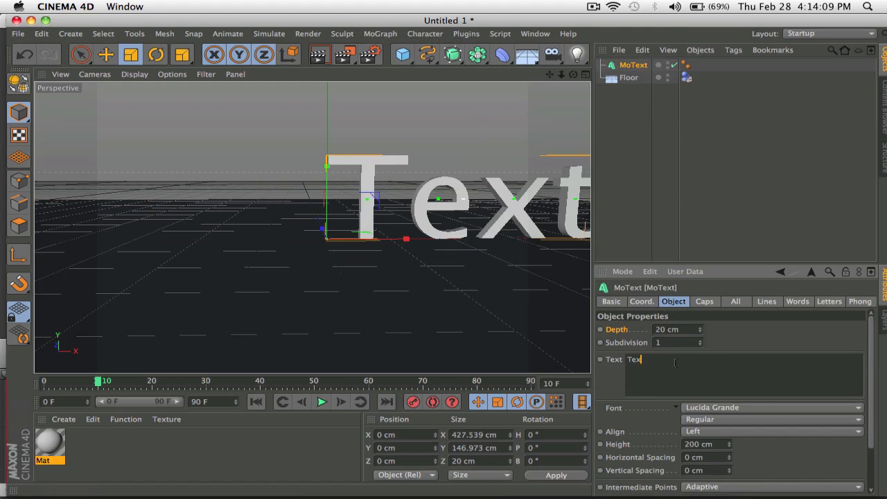
type("Magic")
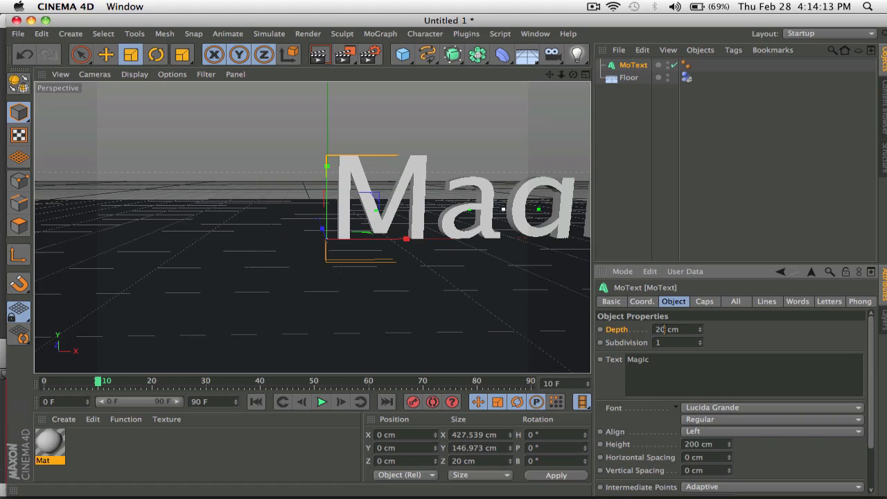
type("50")
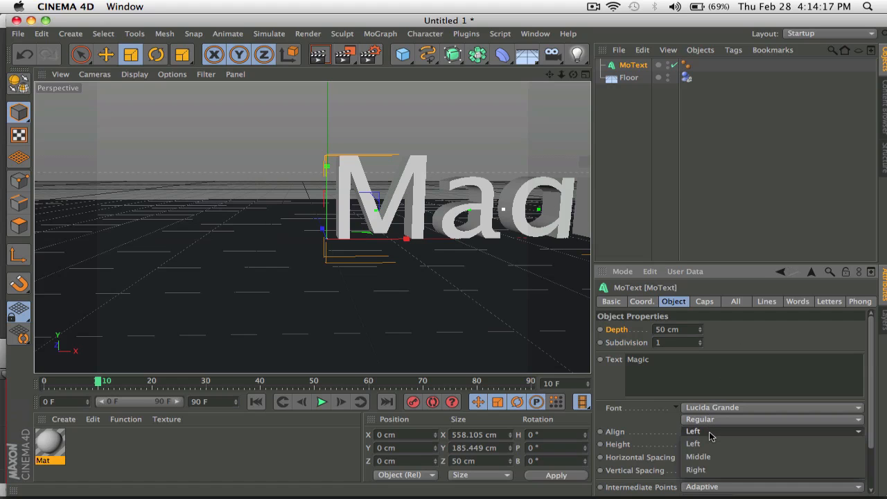
left_click(698, 431)
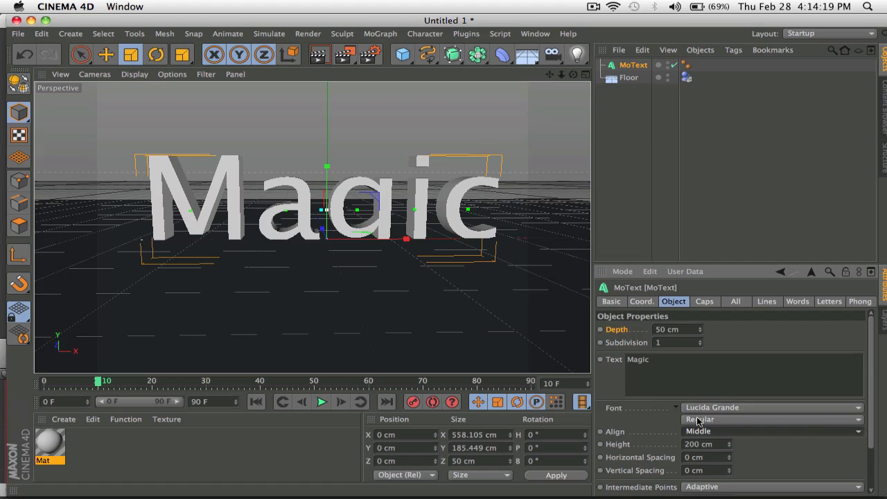
left_click(771, 407)
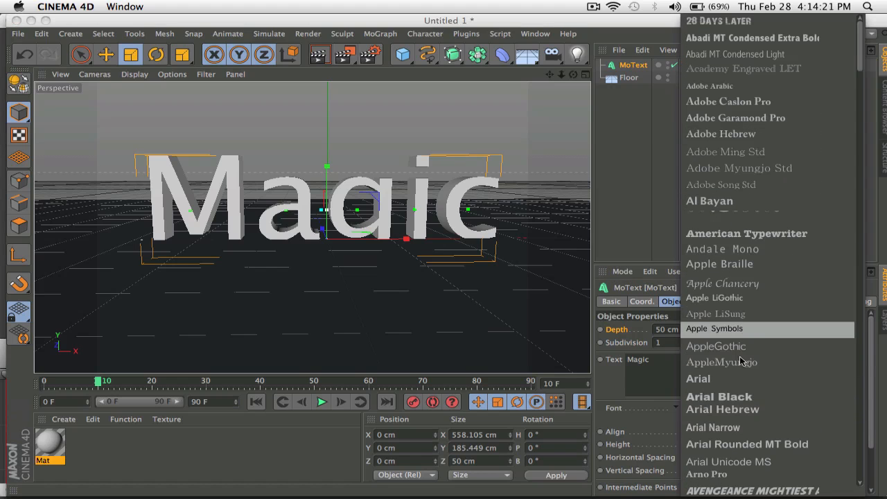
scroll("down", 3)
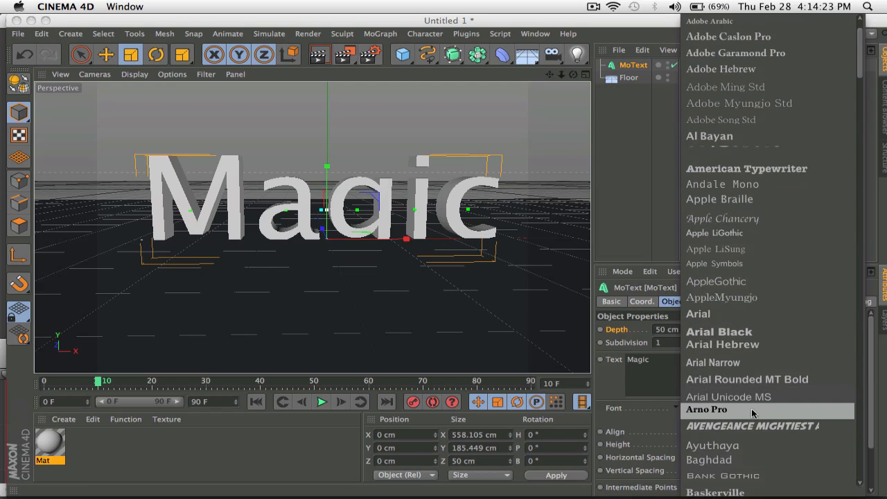
left_click(752, 426)
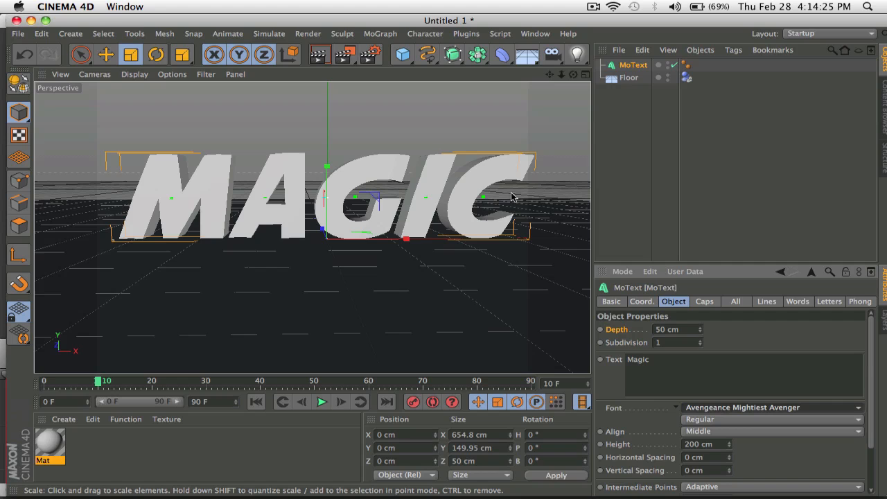
mouse_move(39, 433)
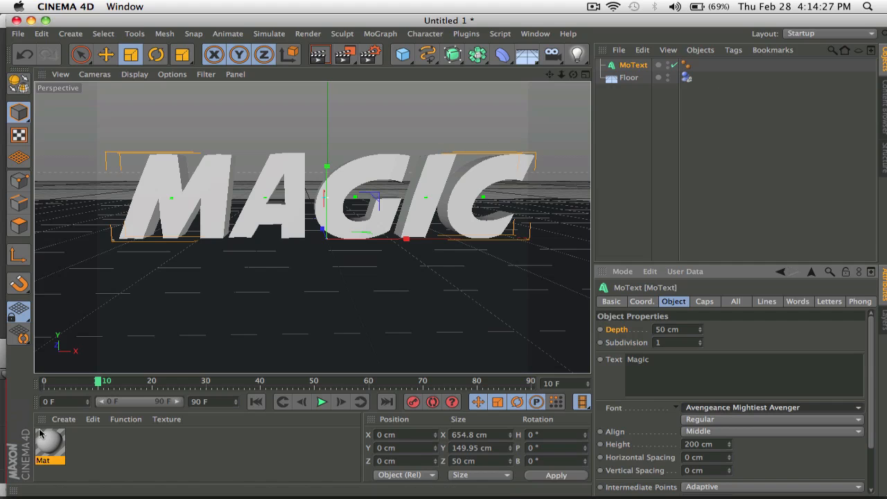
Create a cyan material with Fresnel reflection and apply it to the MoText
left_click(63, 418)
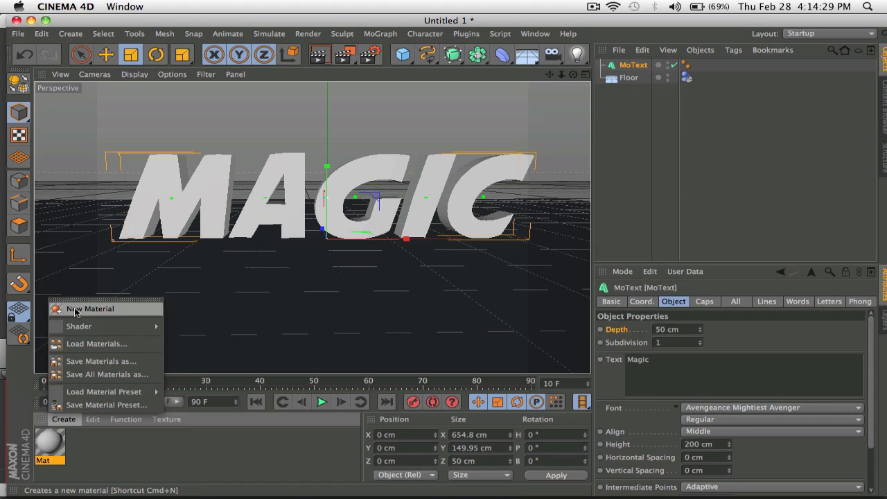
left_click(90, 309)
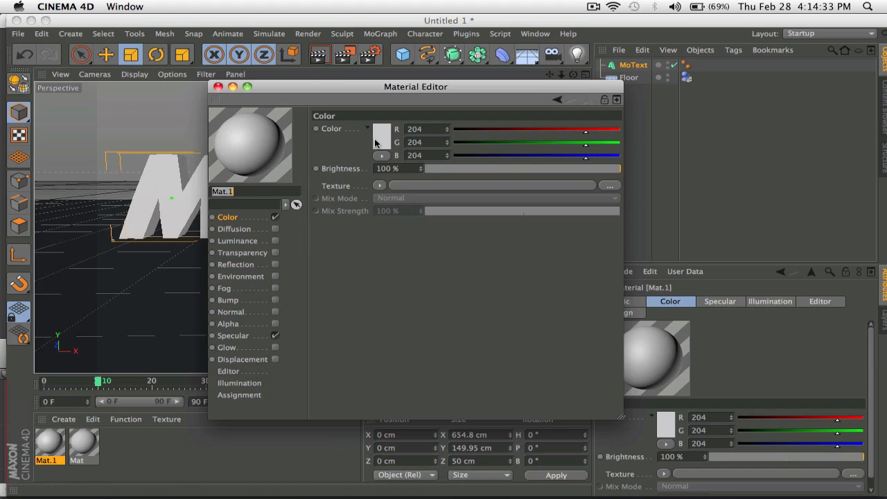
left_click(381, 142)
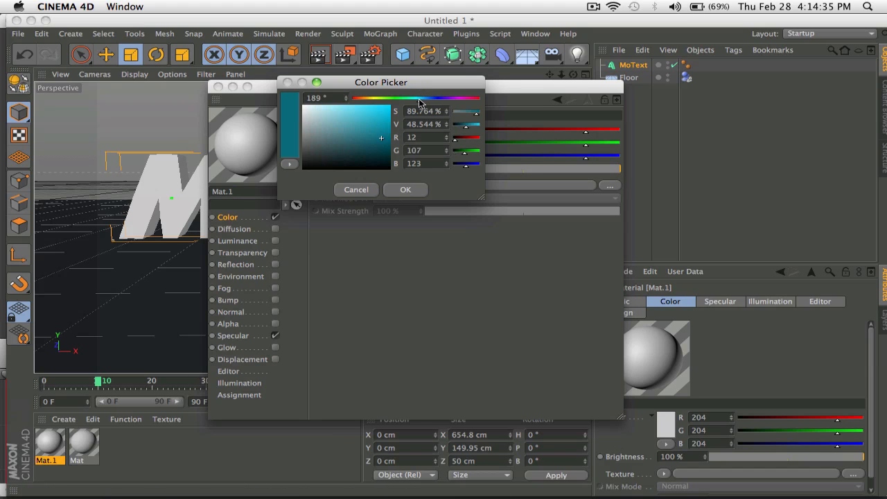
left_click(405, 189)
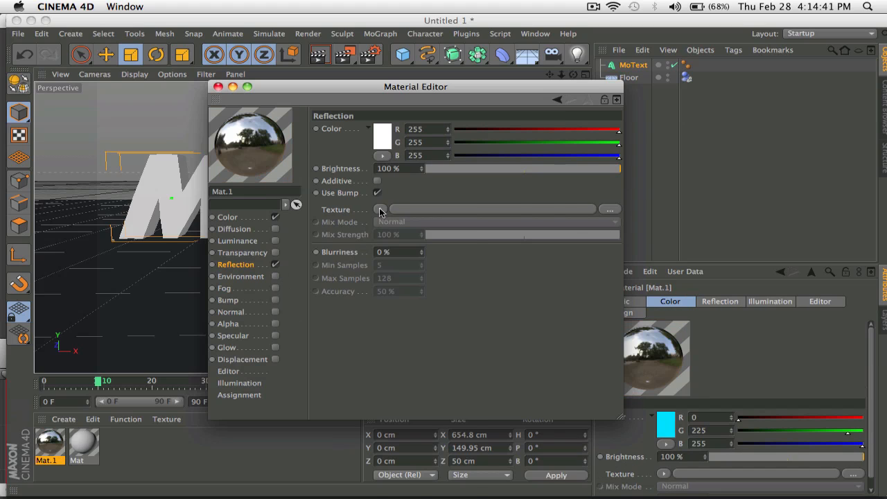
left_click(379, 209)
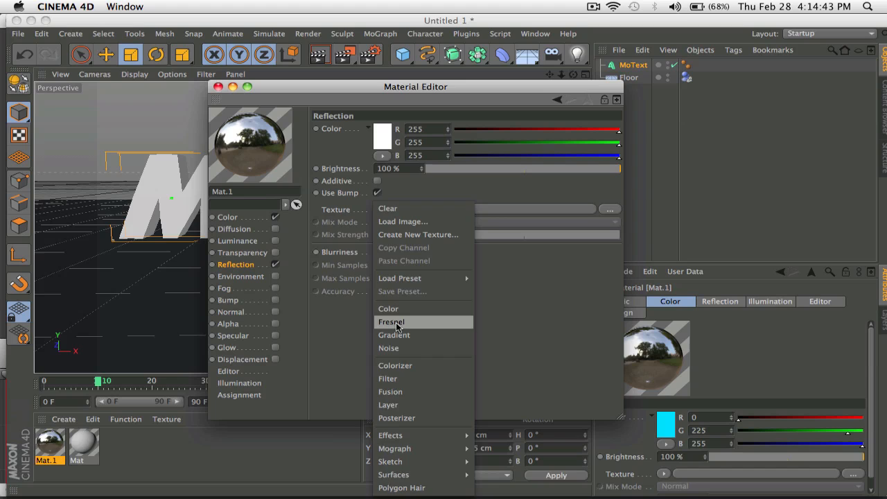
left_click(392, 321)
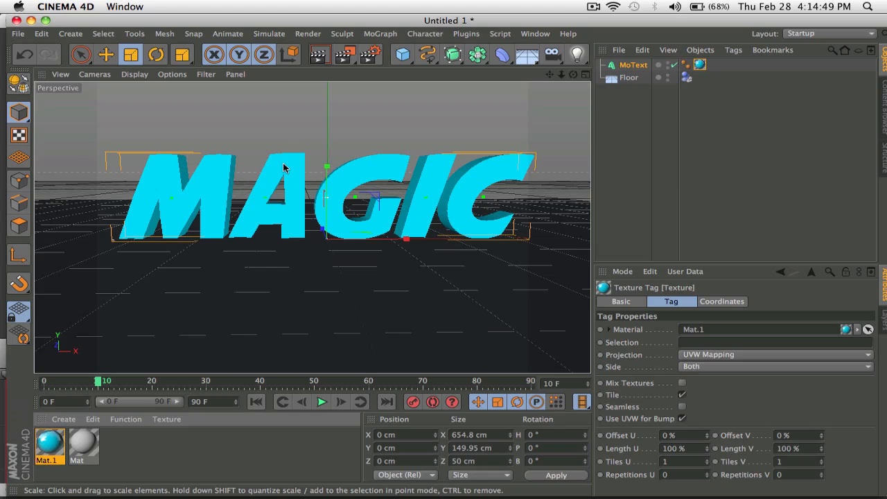
left_click(632, 64)
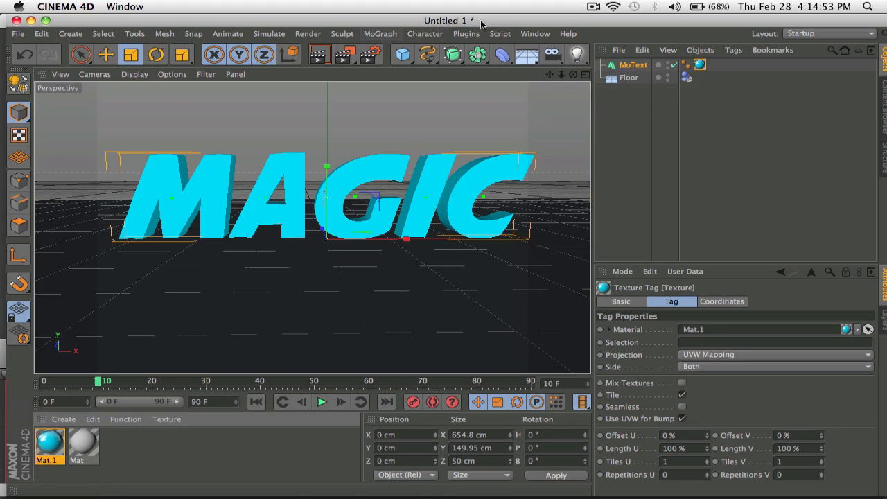
Break the MAGIC text into 15 fractured pieces per letter with the Thrausi plugin
left_click(466, 33)
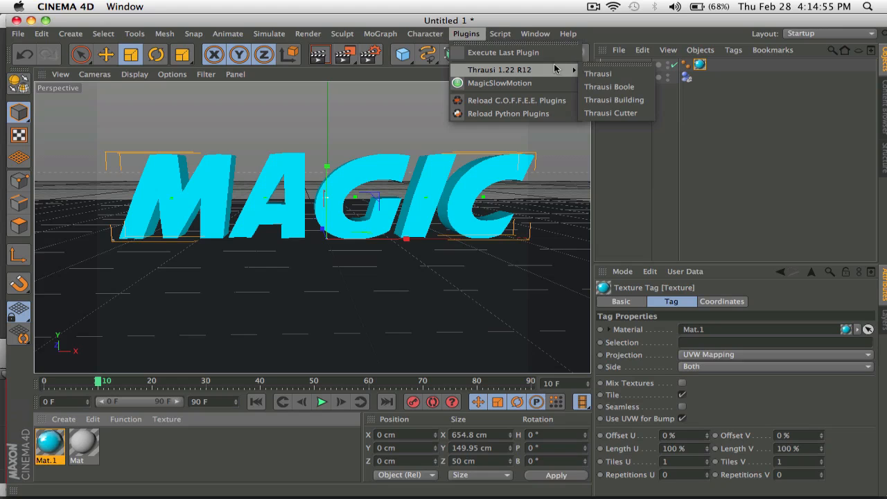
left_click(597, 73)
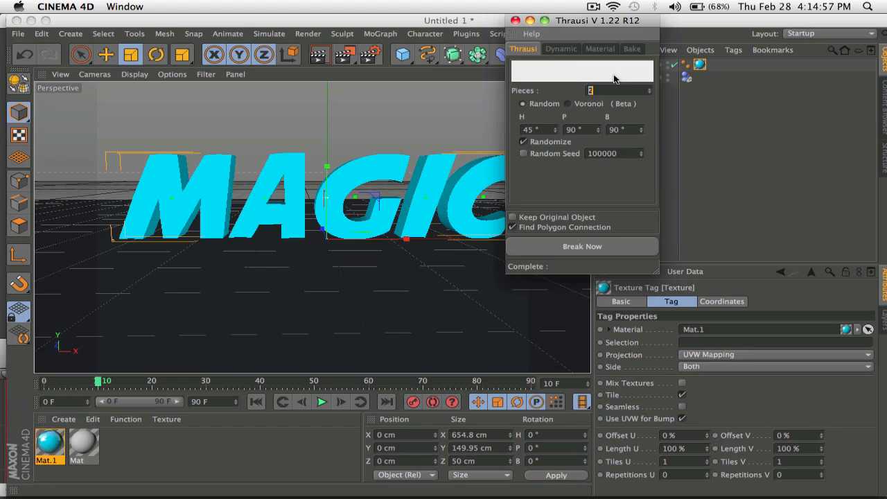
left_click(609, 90)
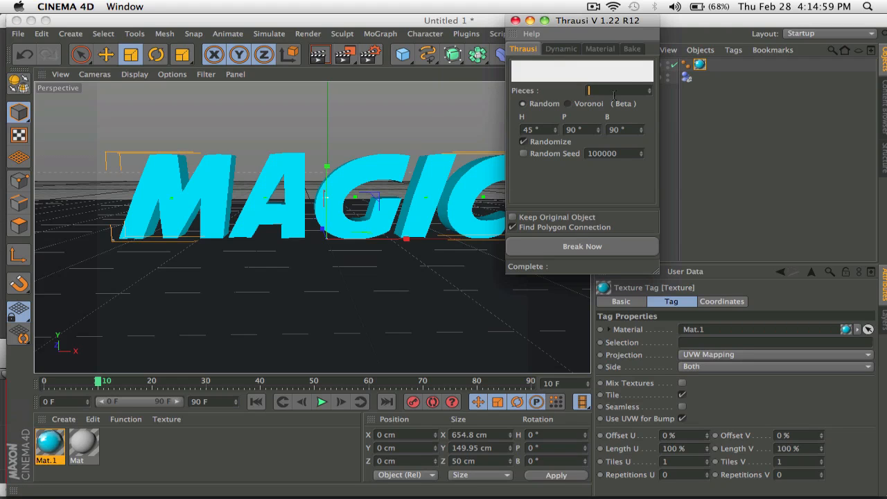
type("15")
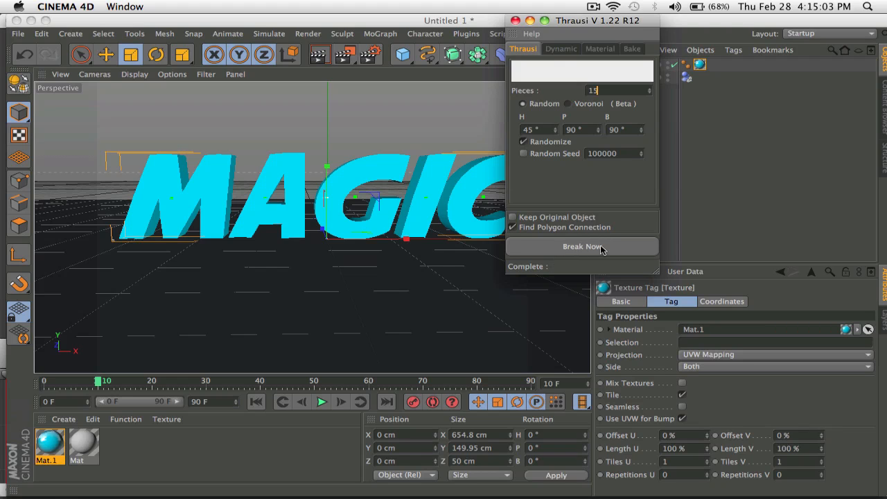
left_click(582, 246)
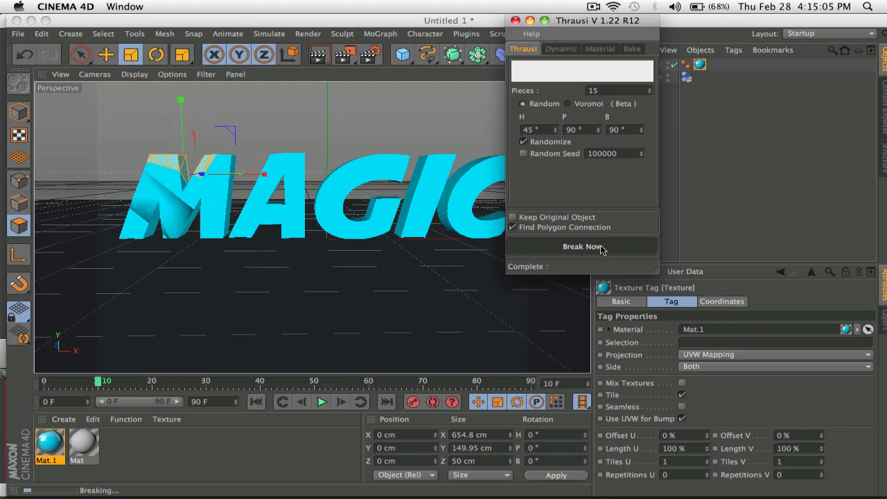
left_click(582, 246)
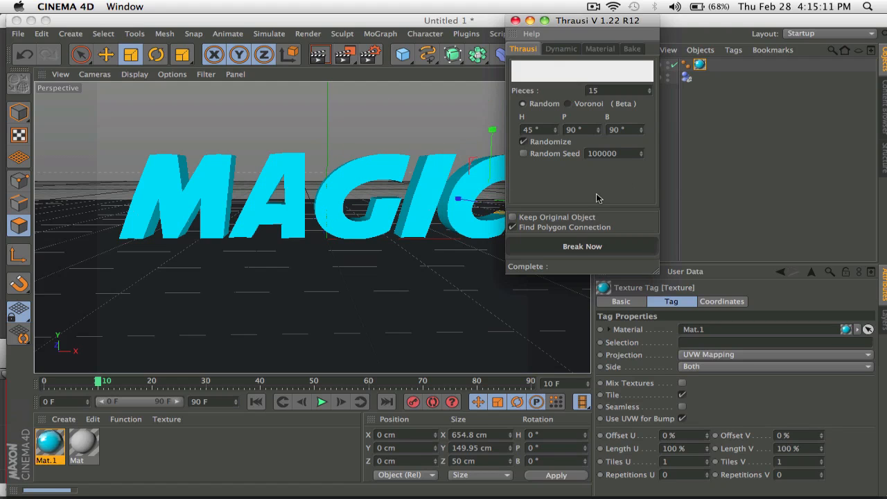
left_click(582, 246)
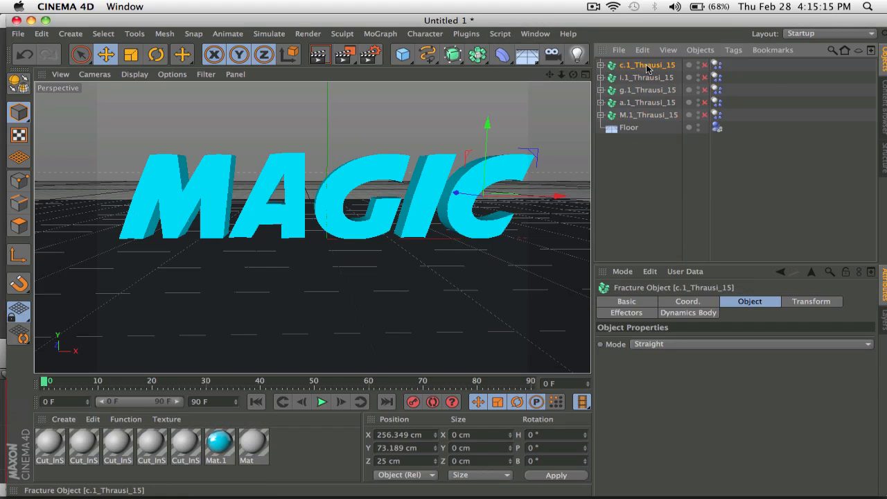
Group the five fractured letters under a Null and set their dynamics trigger to On Collision
left_click(648, 114)
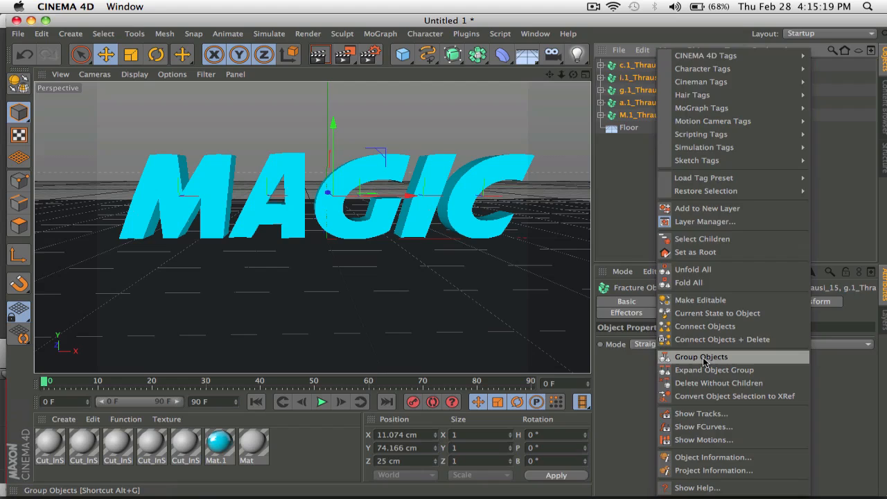
left_click(701, 356)
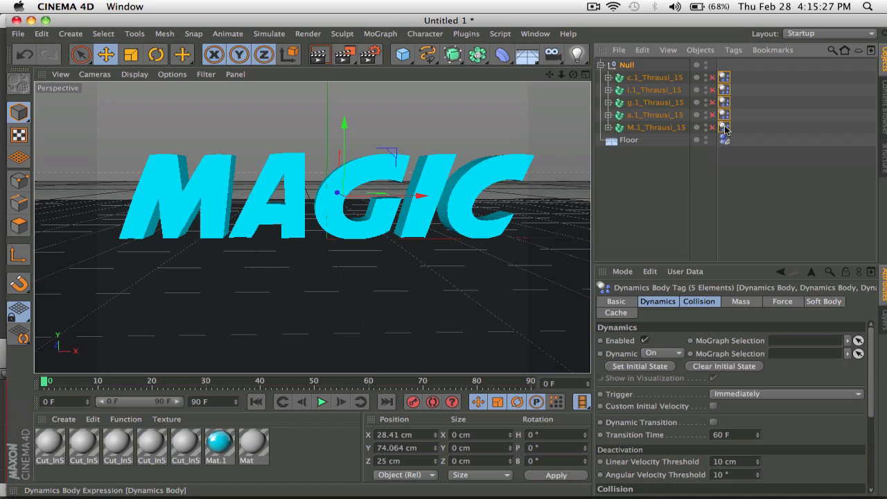
left_click(786, 394)
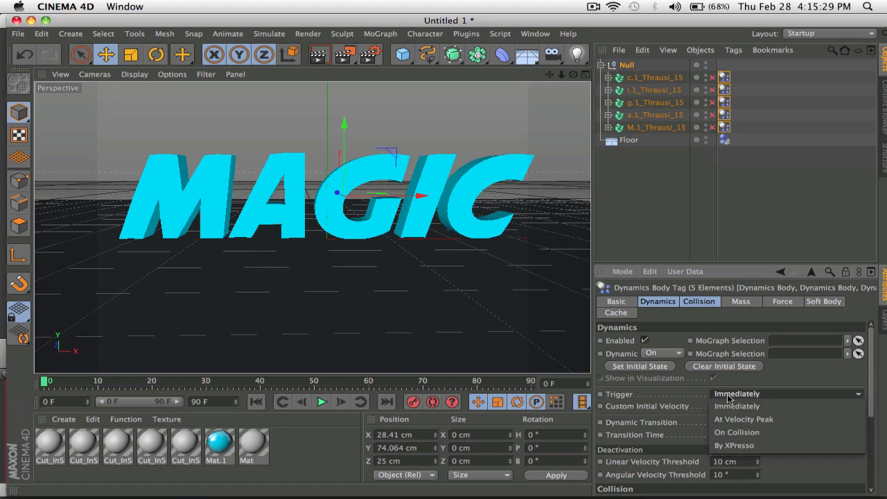
left_click(736, 432)
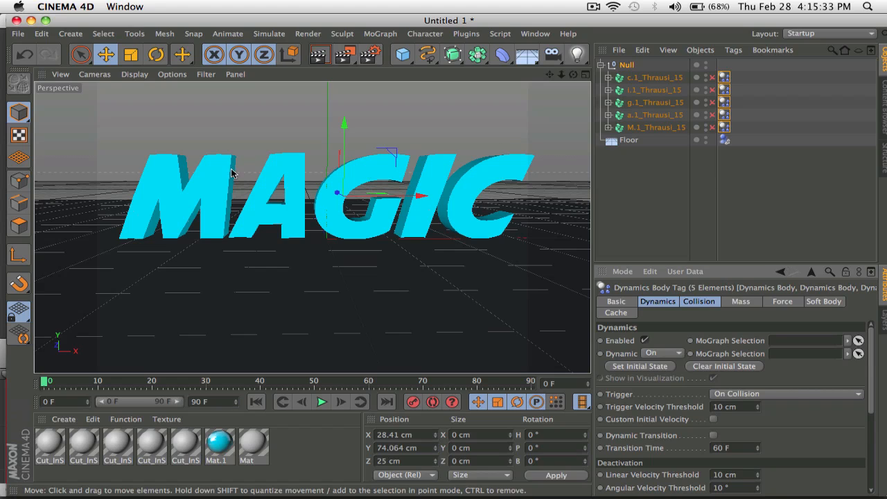
mouse_move(559, 186)
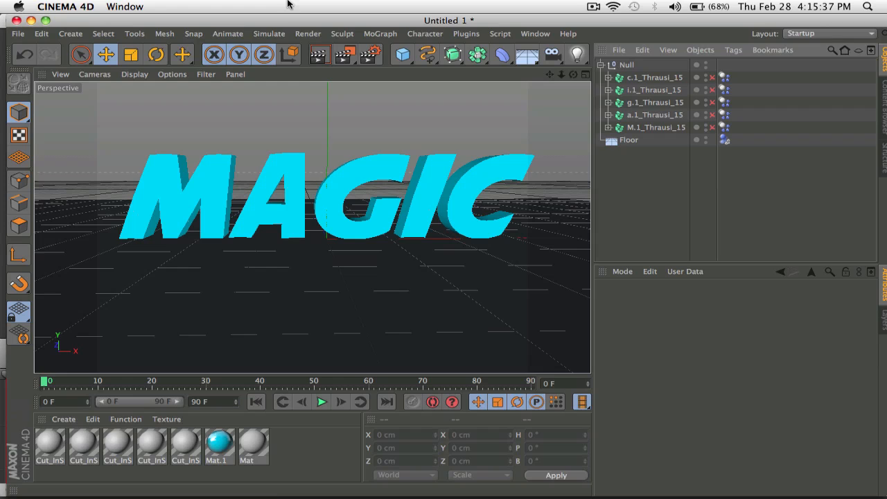
left_click(626, 65)
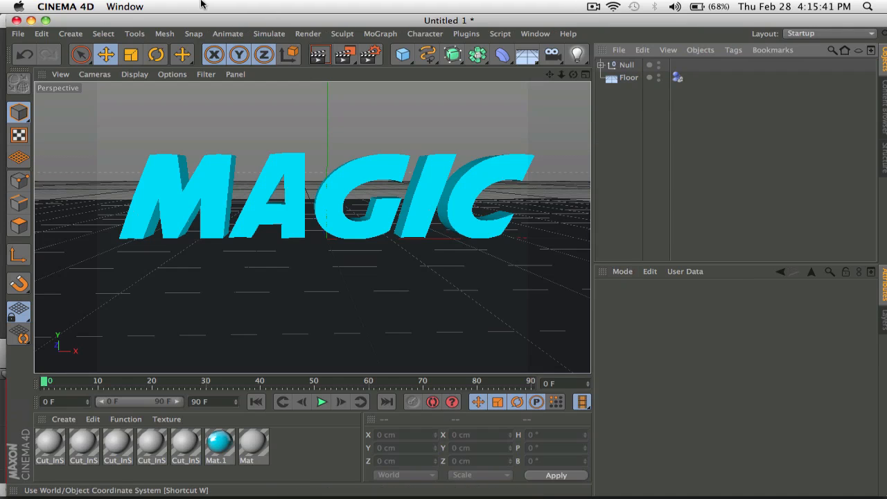
Add an emitter raised about 209 cm above the text, rotated 90°, and preview playback
left_click(269, 34)
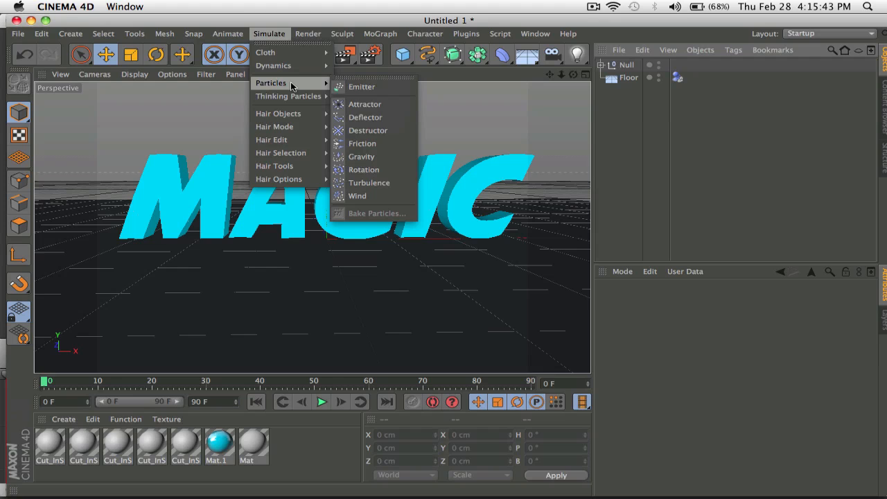
left_click(362, 87)
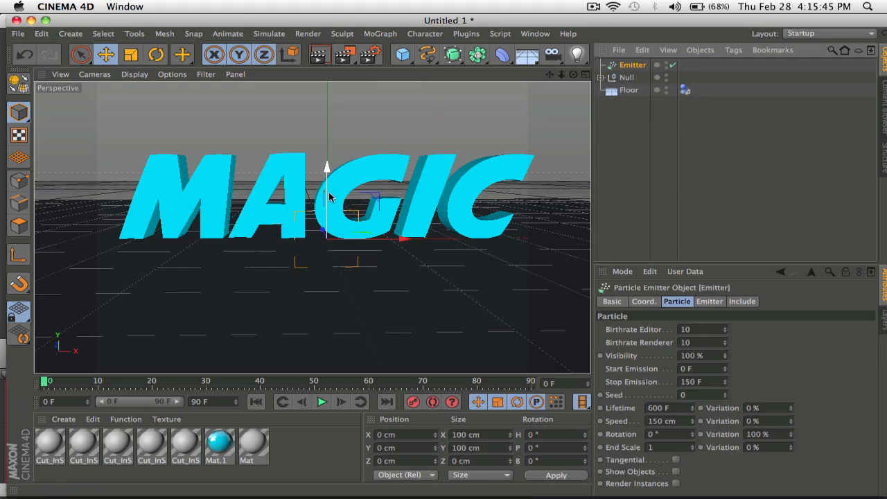
left_click_drag(327, 197, 328, 116)
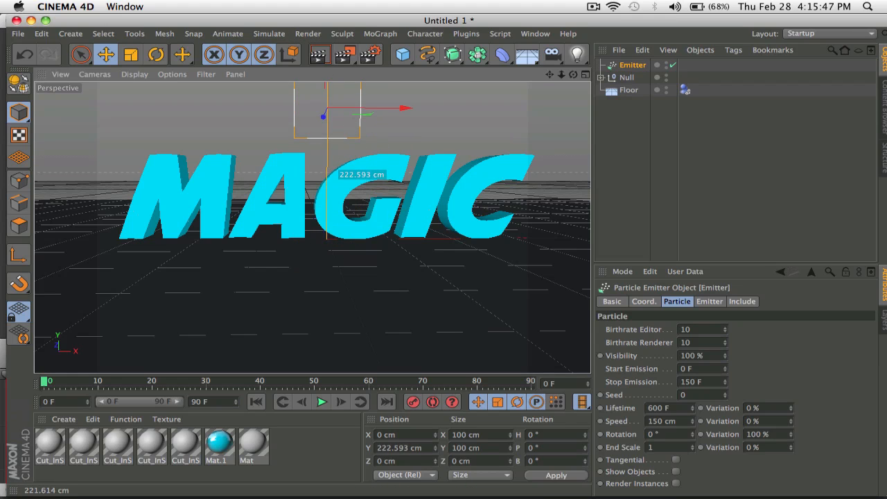
left_click(156, 54)
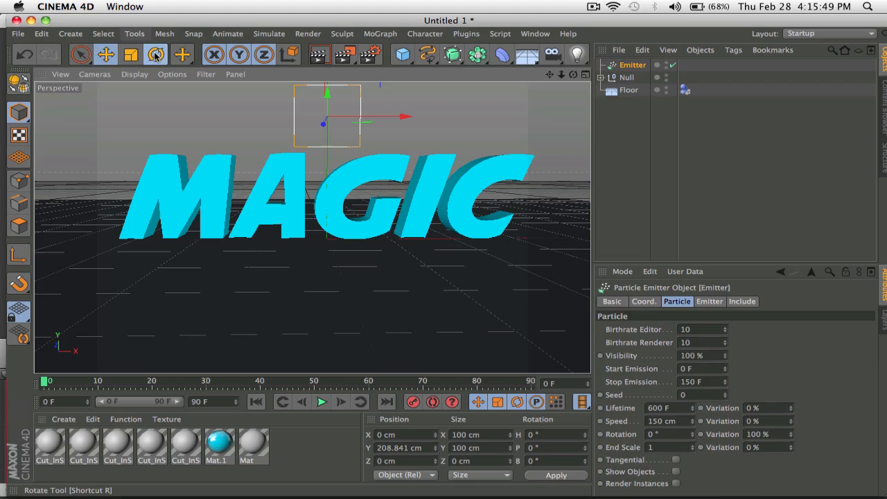
left_click(182, 54)
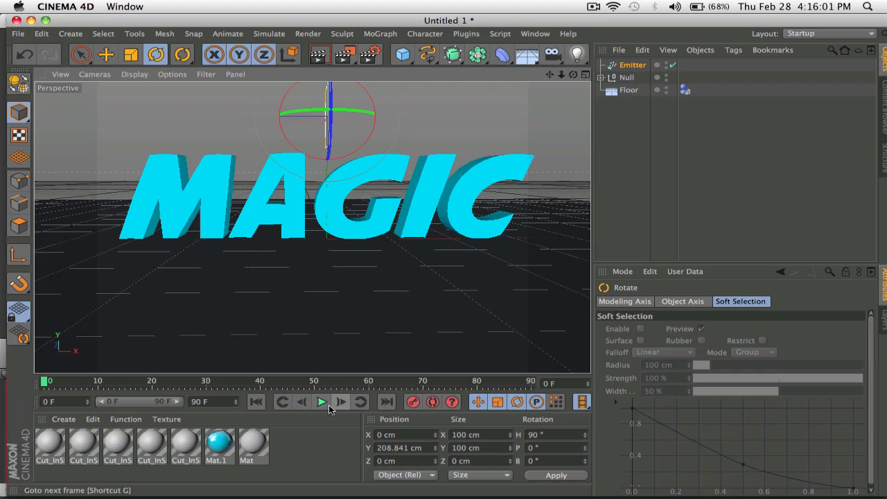
left_click(321, 402)
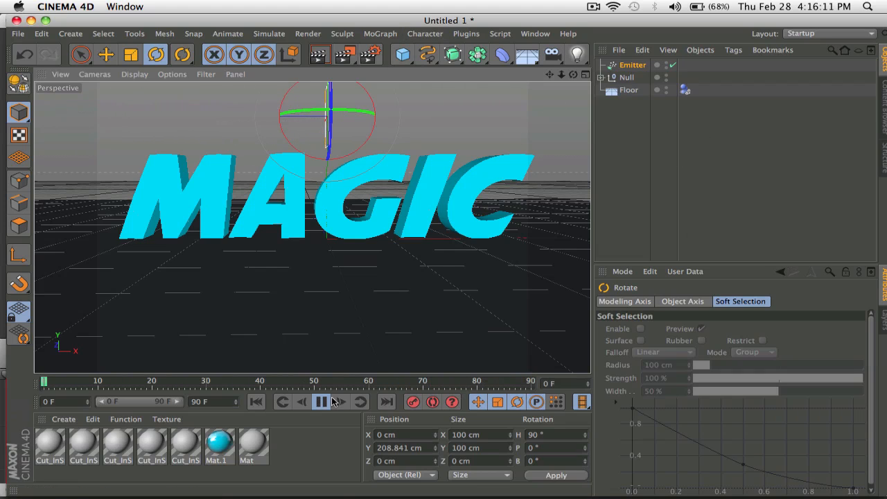
Stop playback and add a sphere scaled down to about 28.7 cm radius
left_click(321, 402)
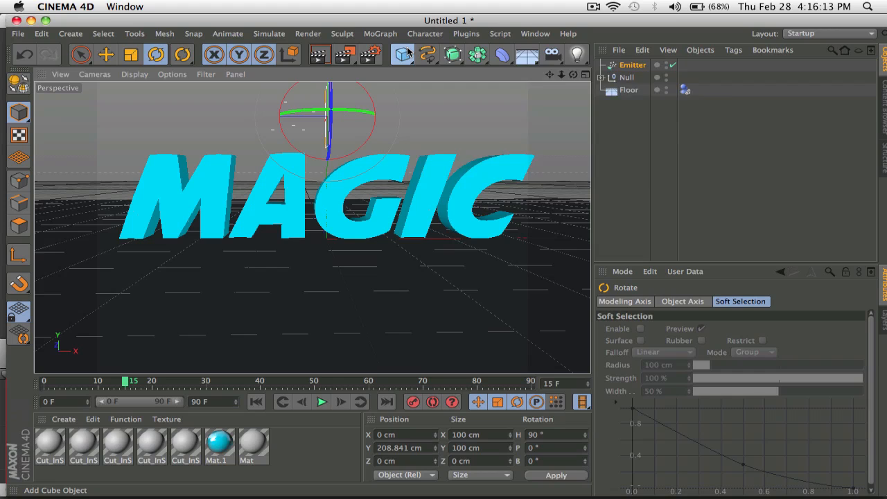
left_click(402, 54)
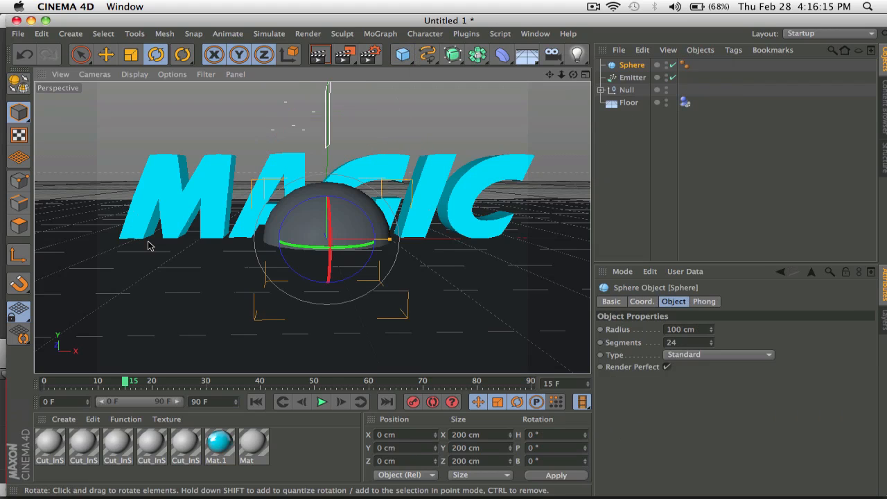
left_click(106, 54)
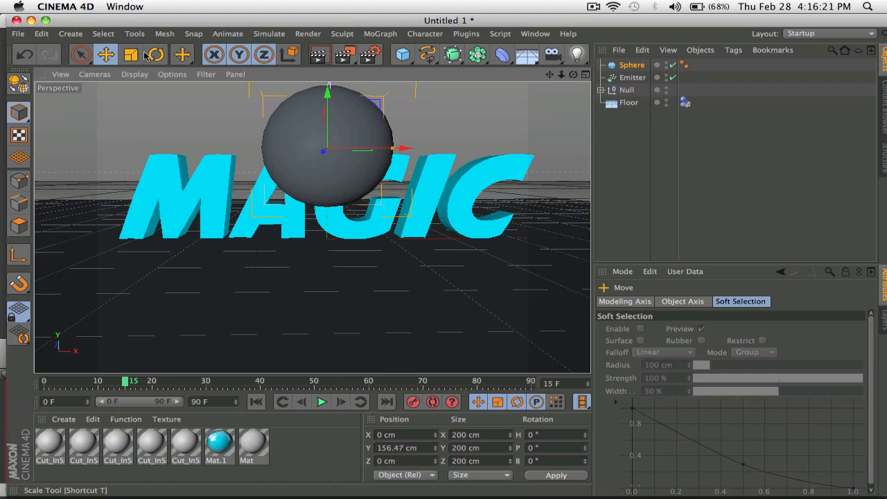
left_click(130, 54)
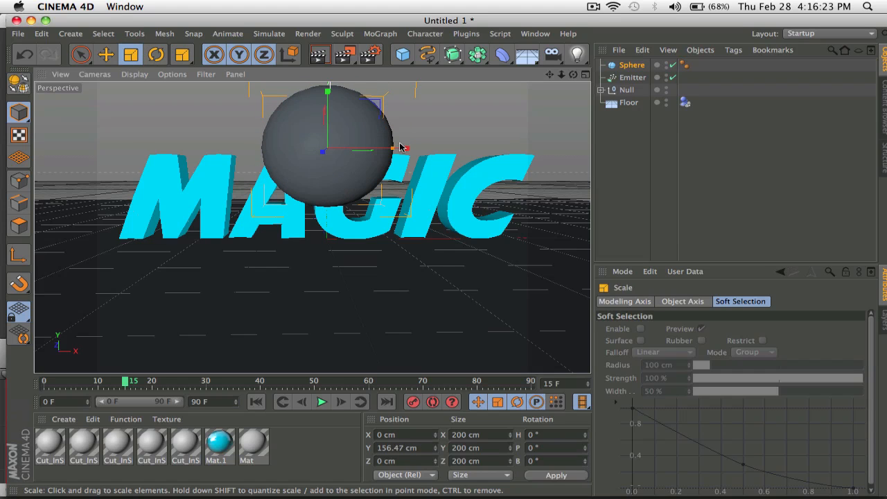
left_click_drag(399, 147, 365, 153)
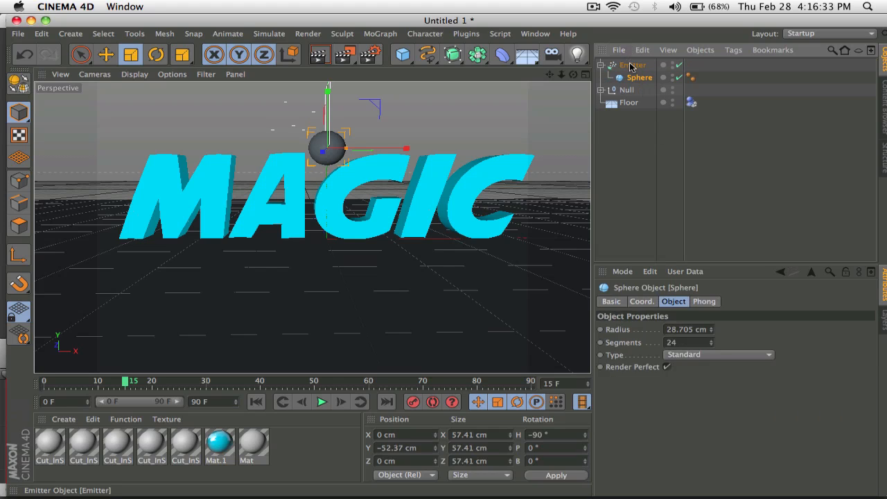
Set the emitter's particle speed to 600 cm and move it right to about 428 cm
left_click(631, 64)
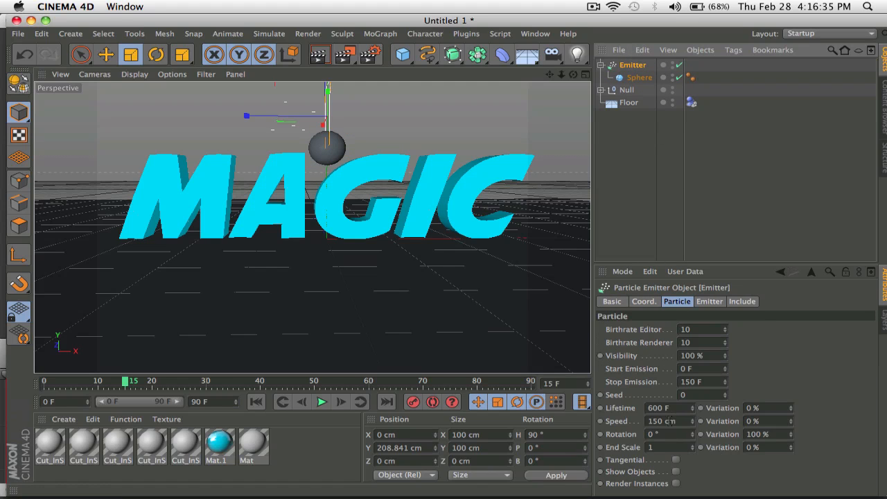
left_click(669, 421)
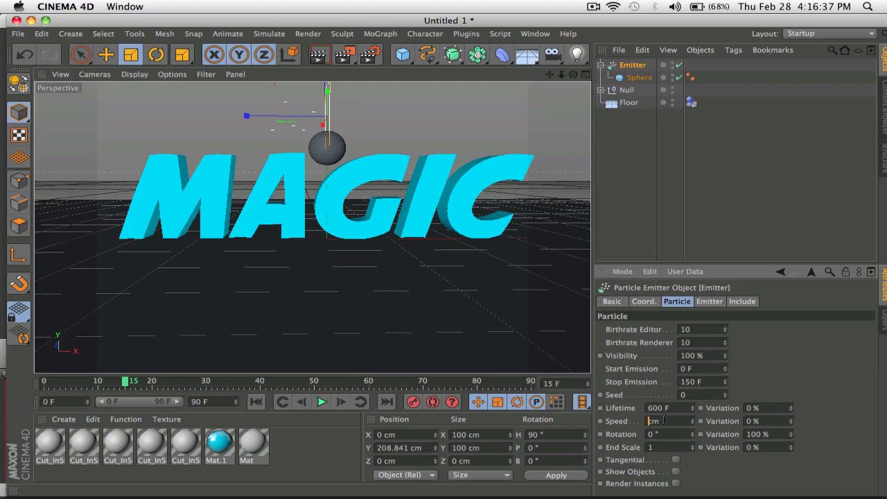
type("600 cm")
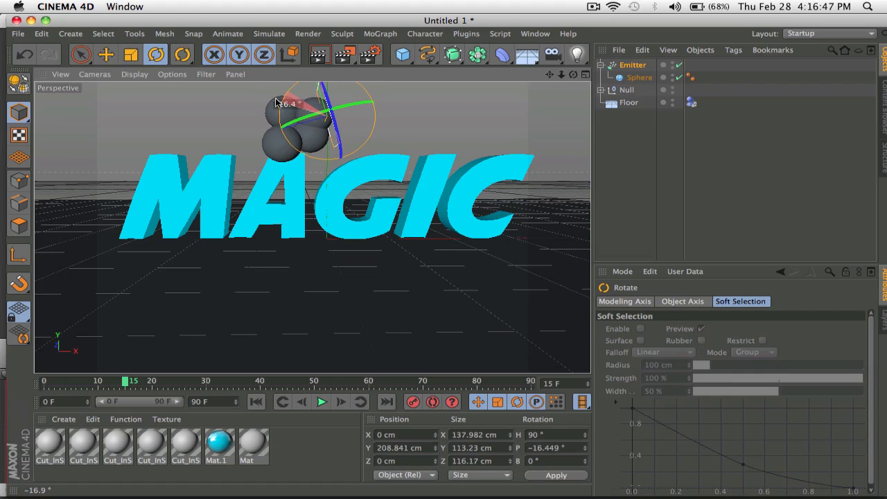
left_click(105, 54)
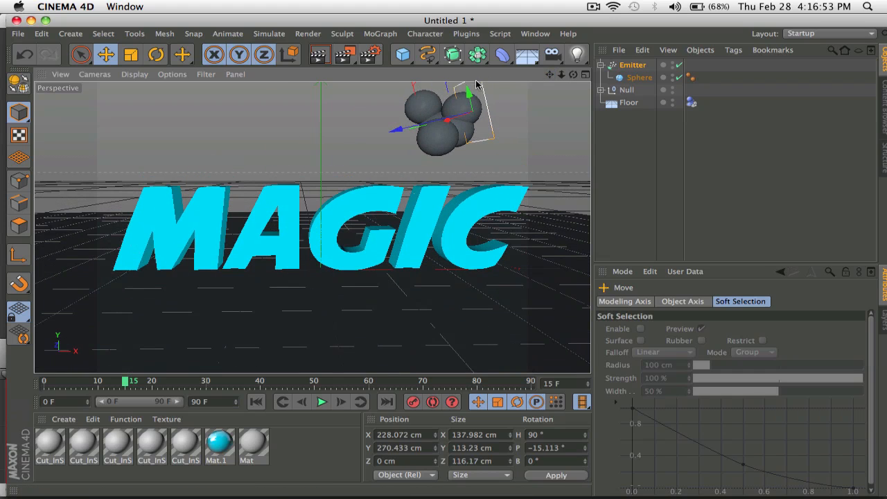
left_click_drag(447, 118, 548, 138)
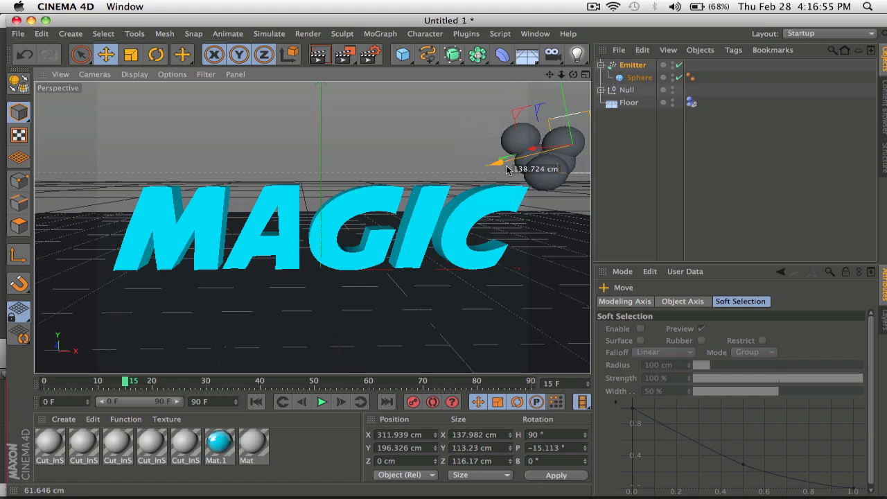
left_click_drag(506, 170, 558, 158)
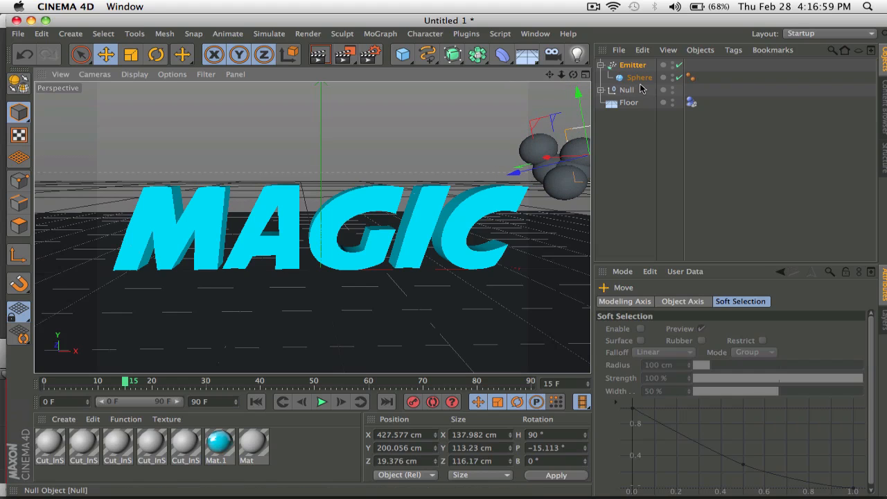
Add a Rigid Body dynamics tag to the Sphere
right_click(636, 77)
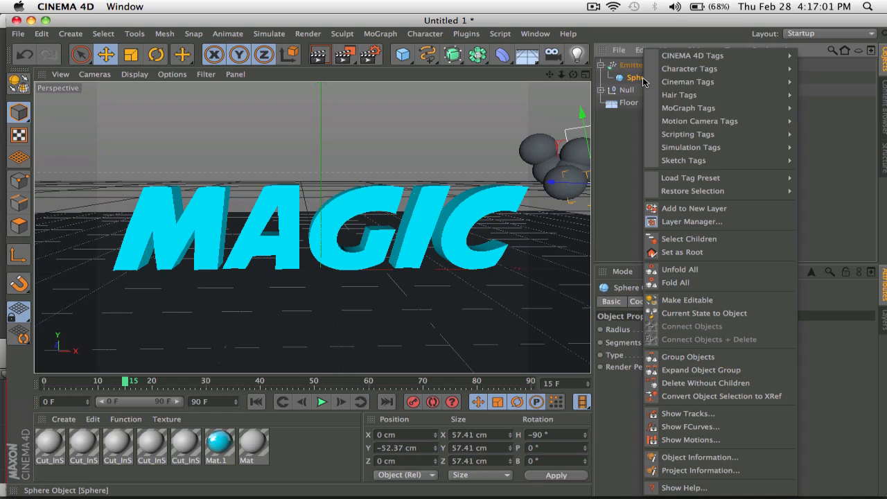
mouse_move(691, 147)
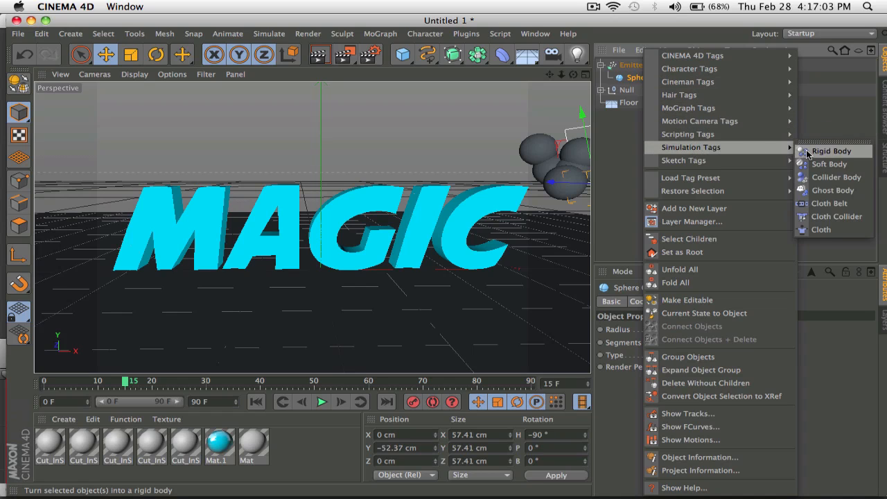
left_click(830, 150)
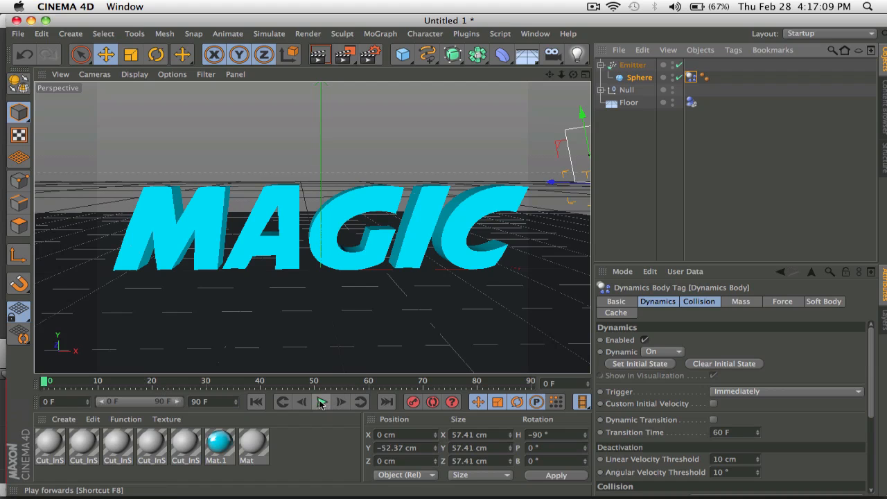
Play and replay the simulation as the spheres shatter the MAGIC letters
left_click(320, 402)
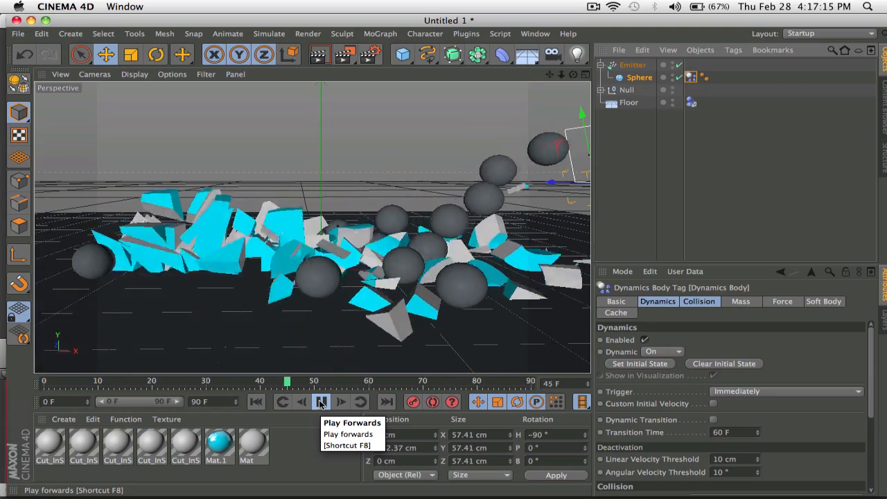
left_click(321, 402)
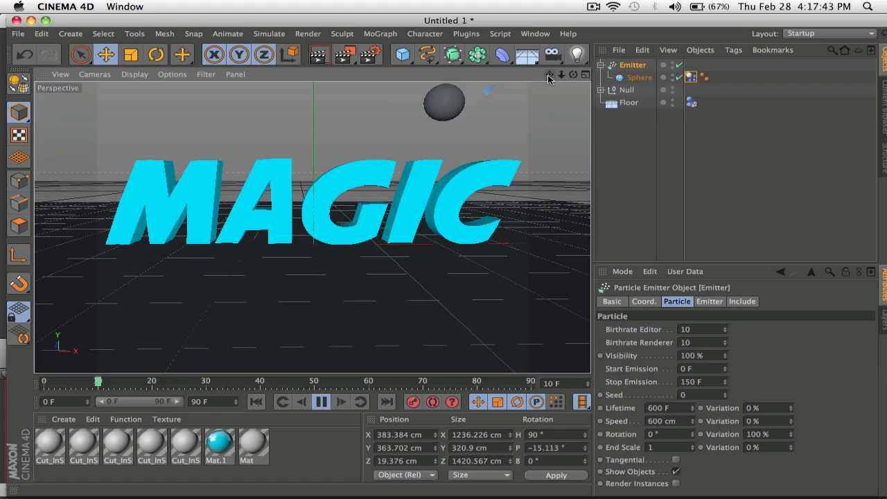
left_click(321, 401)
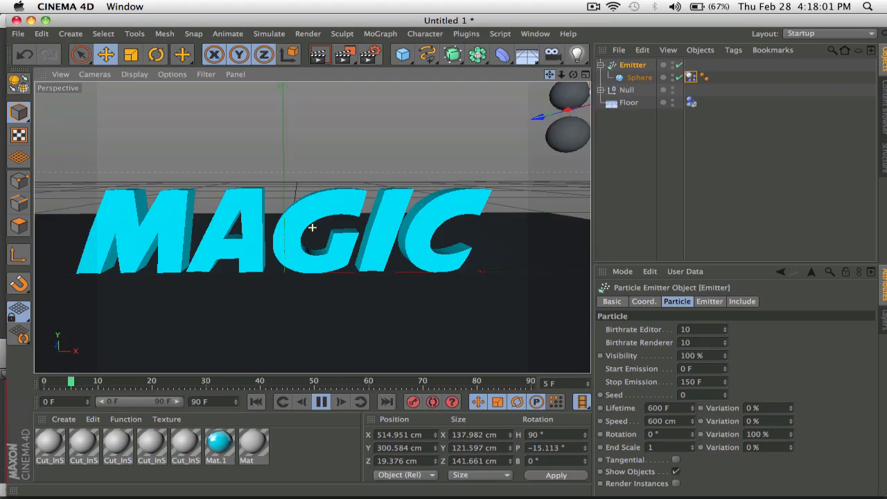
left_click(321, 401)
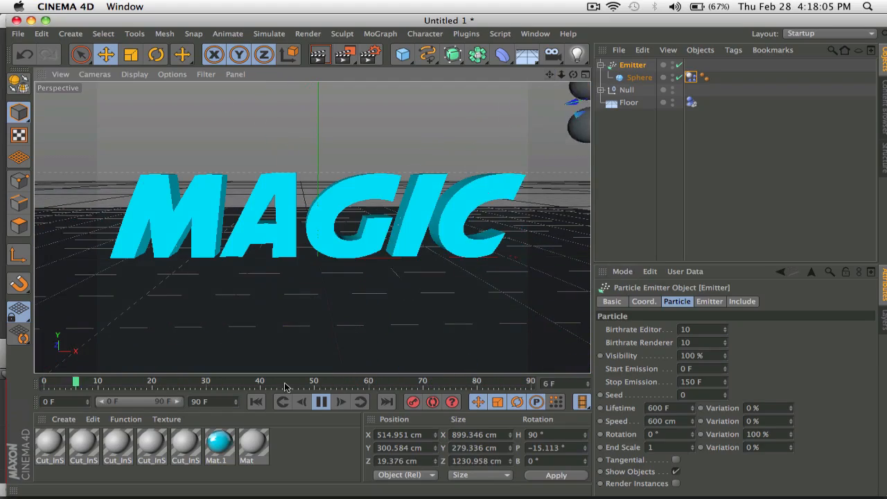
left_click(63, 419)
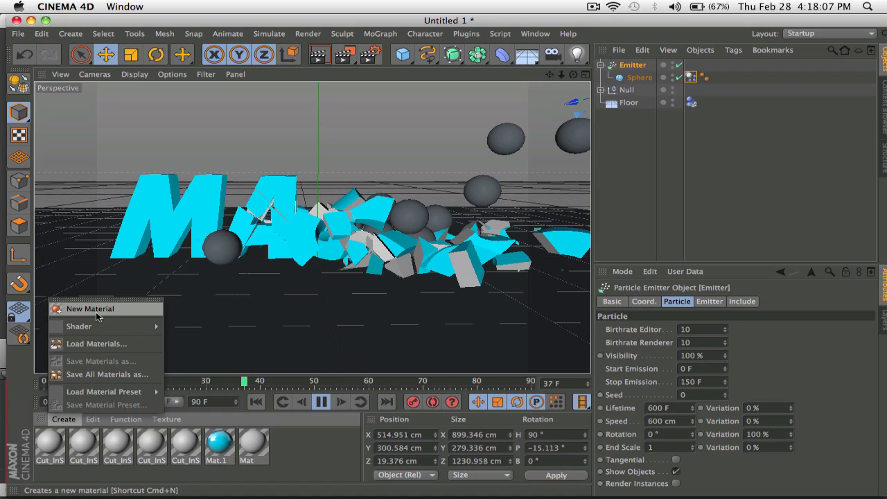
Create Mat.2 with a deep blue colour and a Fresnel reflection texture
left_click(90, 308)
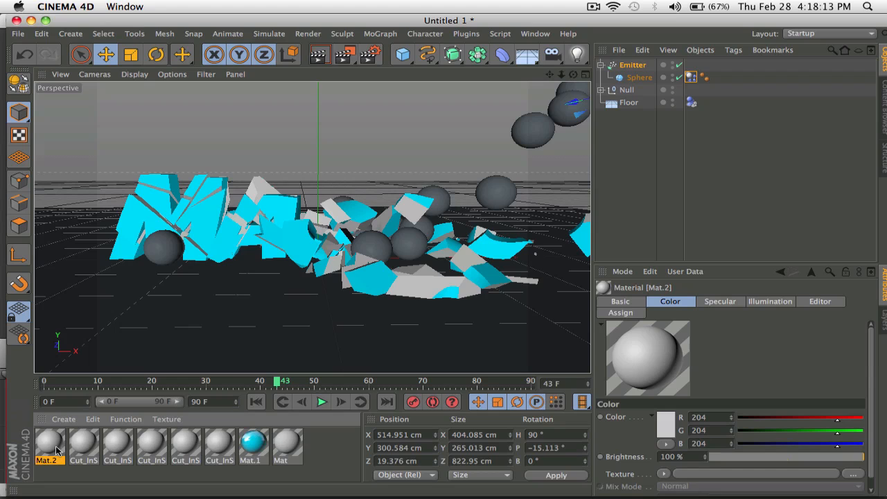
double_click(47, 444)
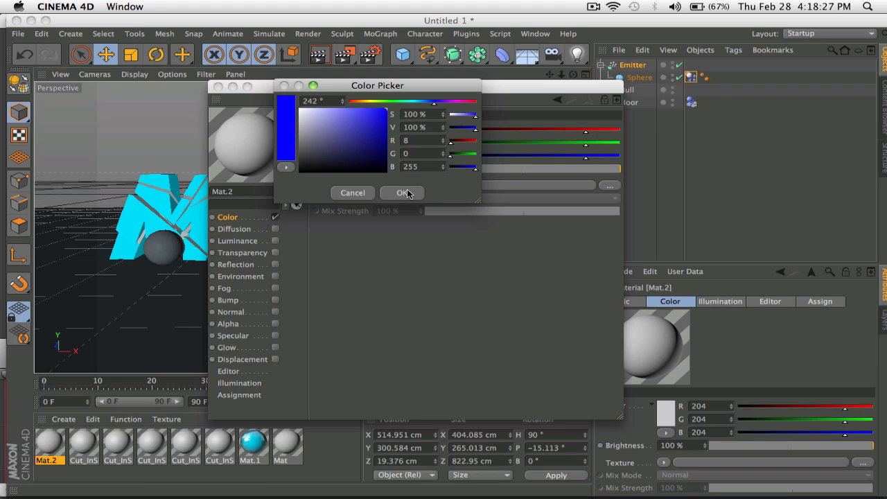
left_click(404, 193)
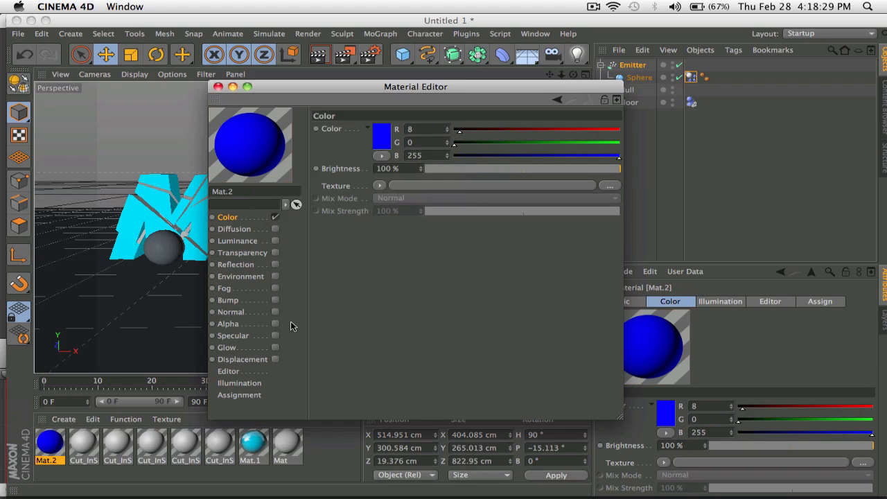
mouse_move(276, 264)
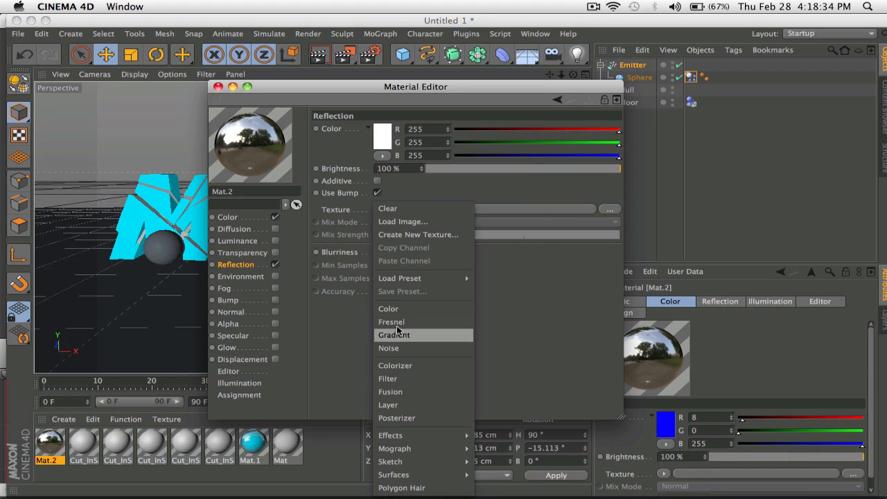
left_click(392, 321)
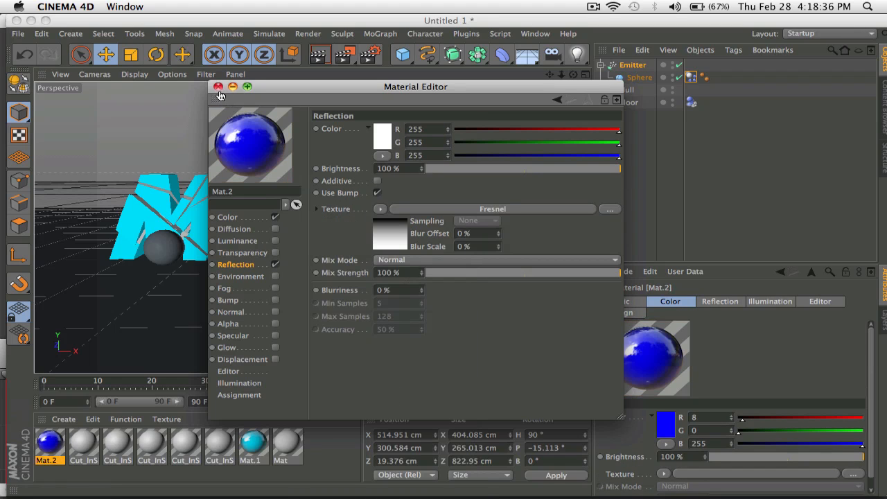
mouse_move(276, 349)
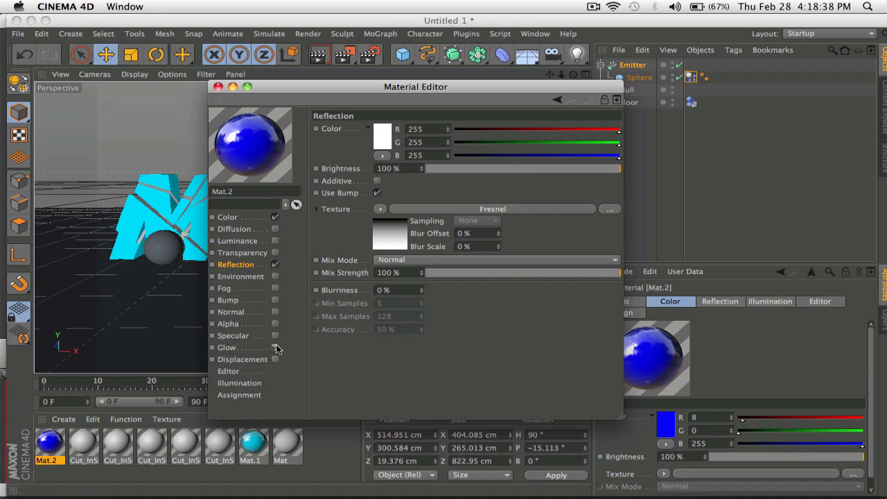
Enable glow on Mat.2 with Outer Strength 25%
left_click(227, 347)
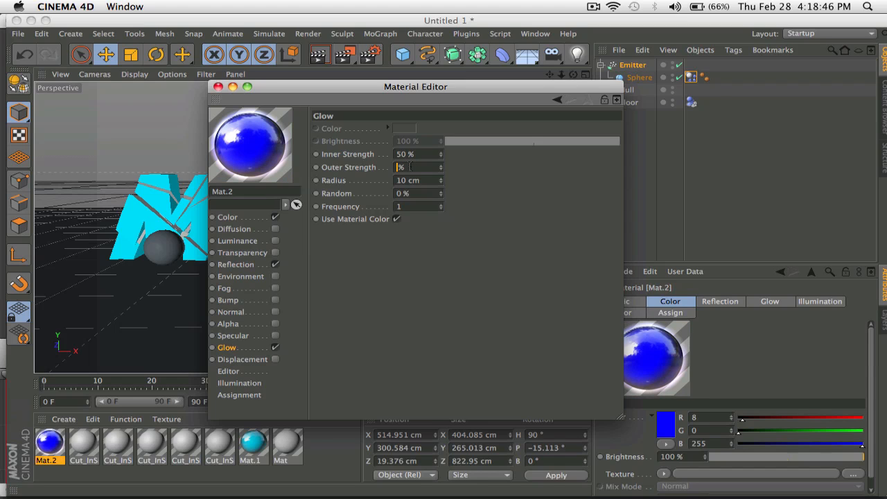
type("25")
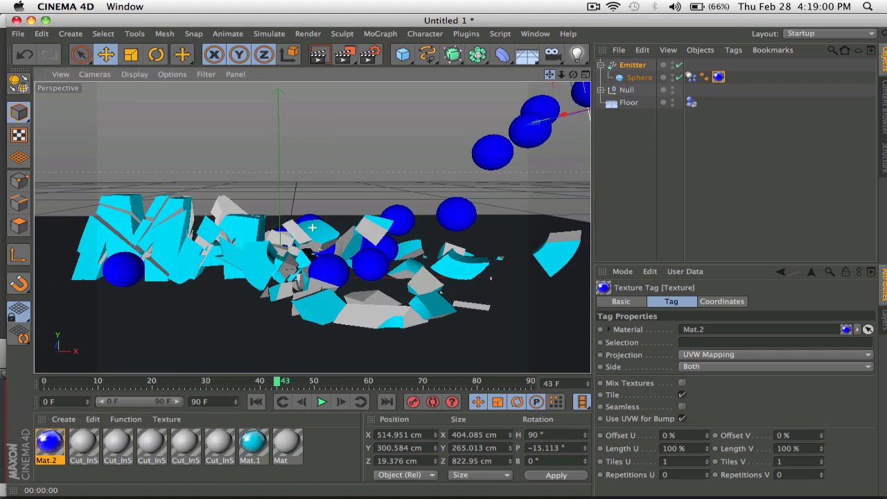
Play the simulation and pause it mid-impact around frame 57
left_click(321, 401)
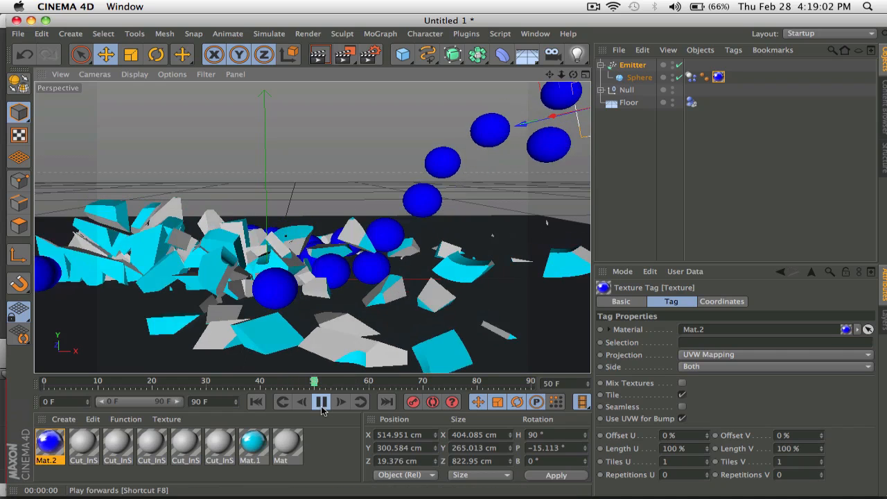
left_click(321, 401)
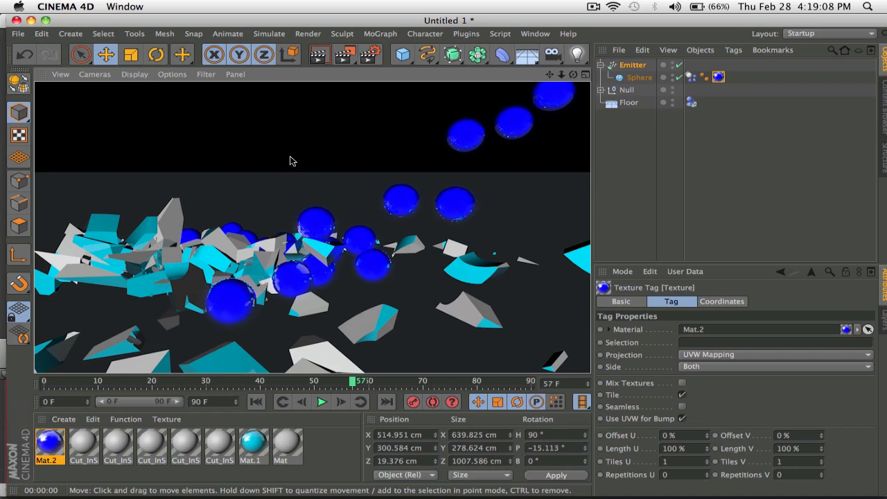
mouse_move(242, 192)
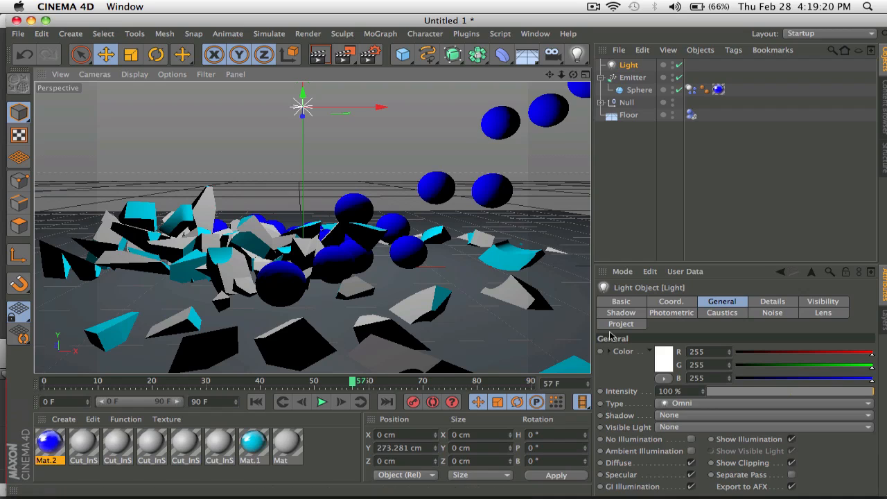
Give the light a pale yellow colour and lower intensity, then render the view
left_click(663, 351)
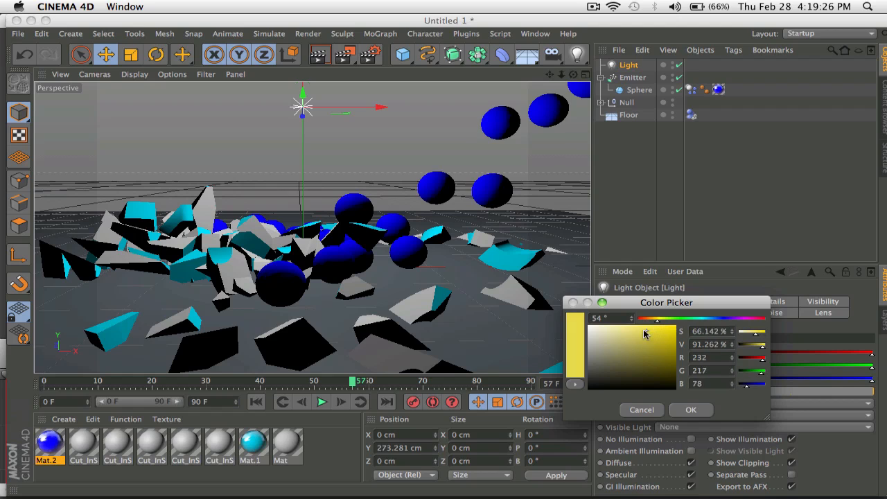
left_click(634, 326)
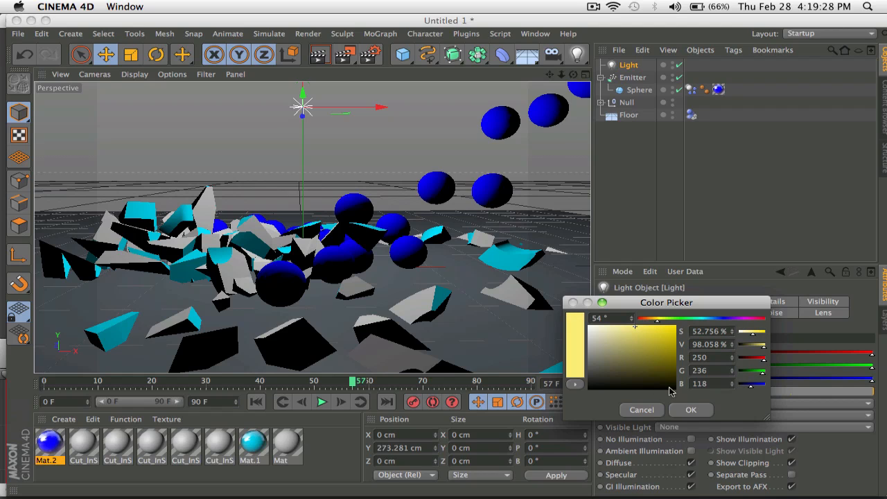
left_click(690, 409)
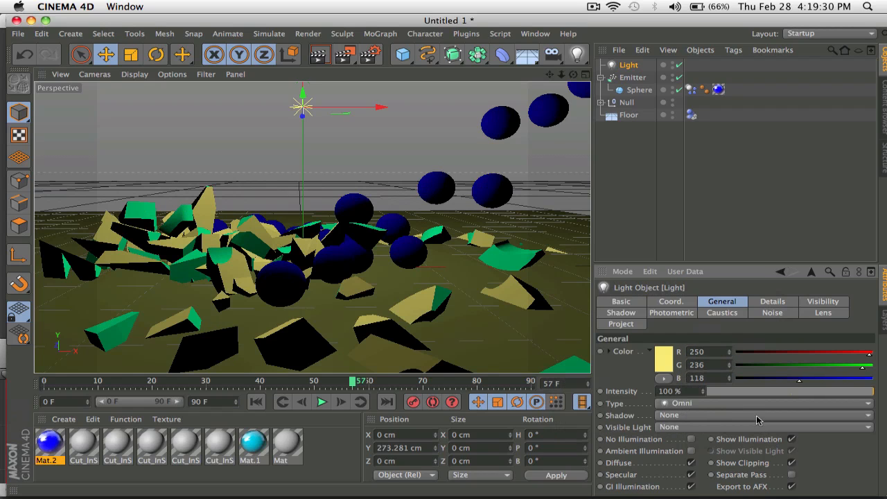
left_click_drag(886, 391, 807, 391)
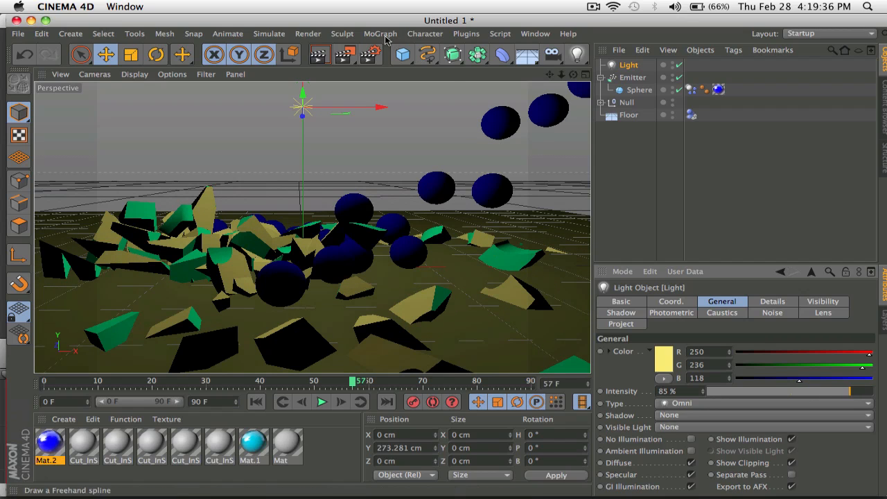
left_click(319, 54)
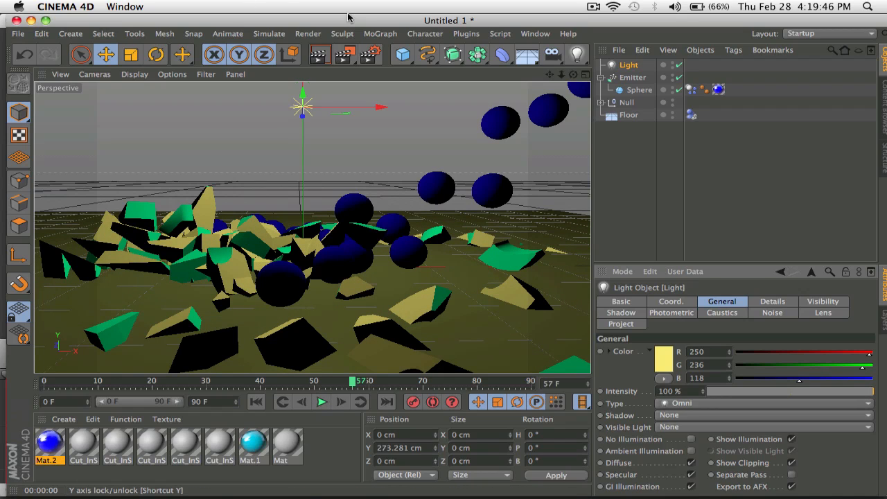
left_click(319, 54)
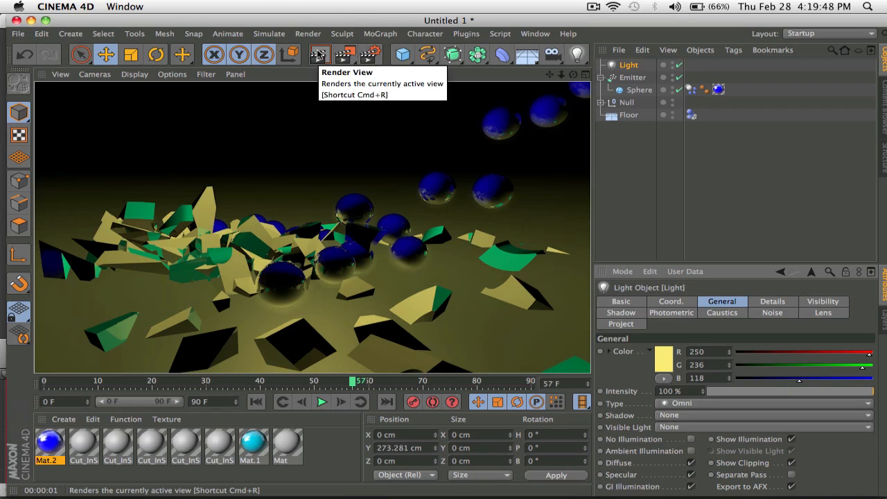
left_click(576, 54)
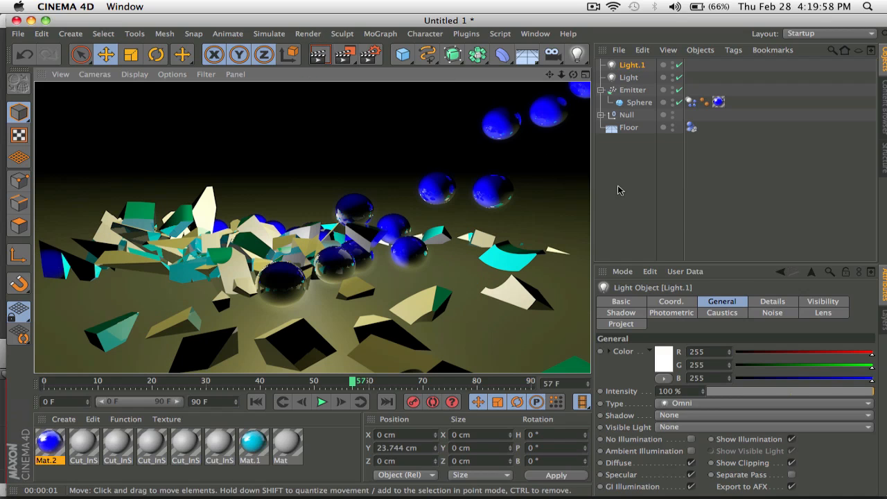
mouse_move(49, 385)
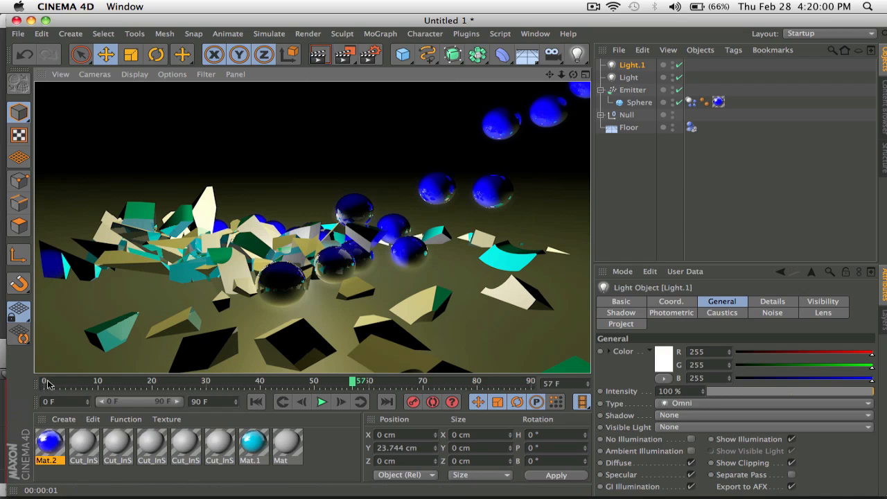
left_click(321, 401)
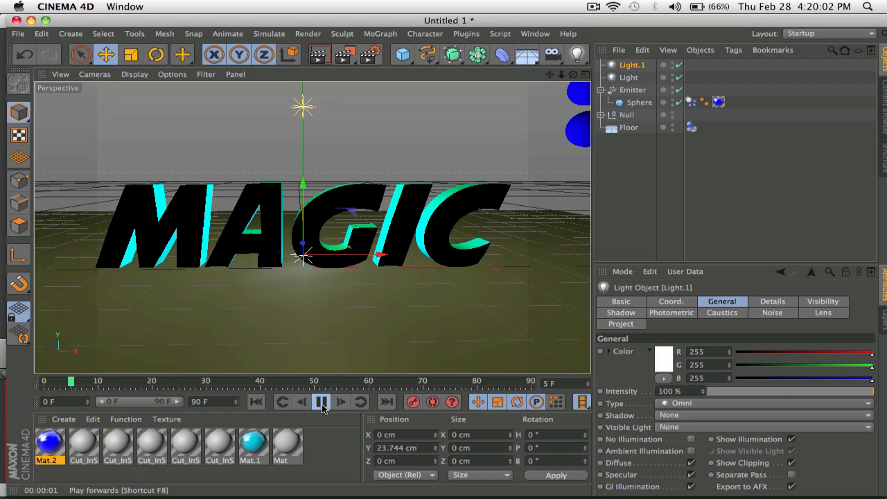
left_click(321, 402)
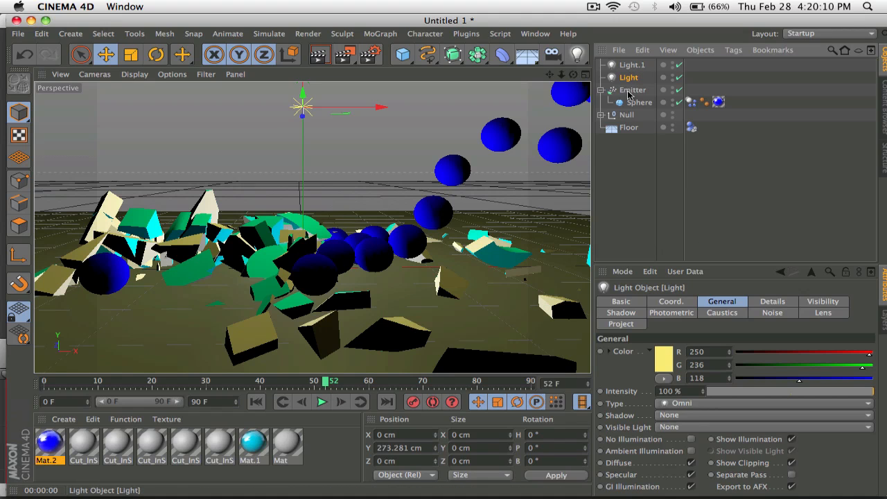
Colour the light sky blue (RGB 82/186/242), raise it higher, and preview playback
left_click(662, 351)
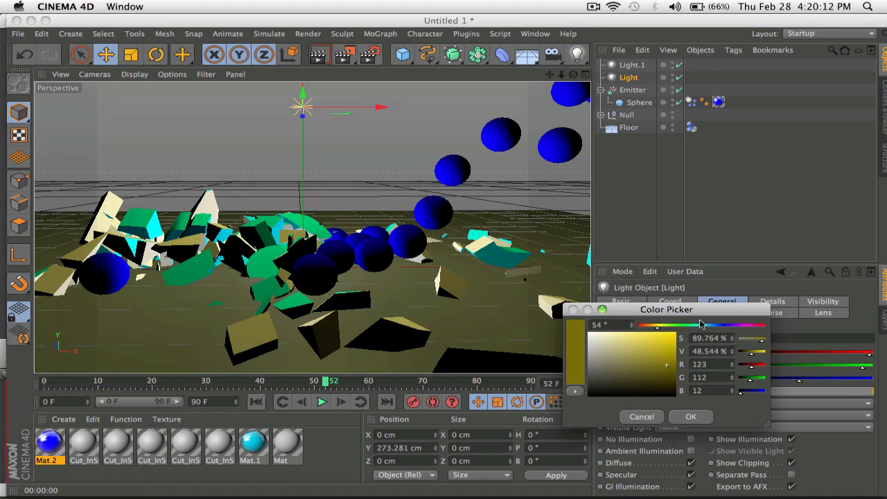
left_click(663, 356)
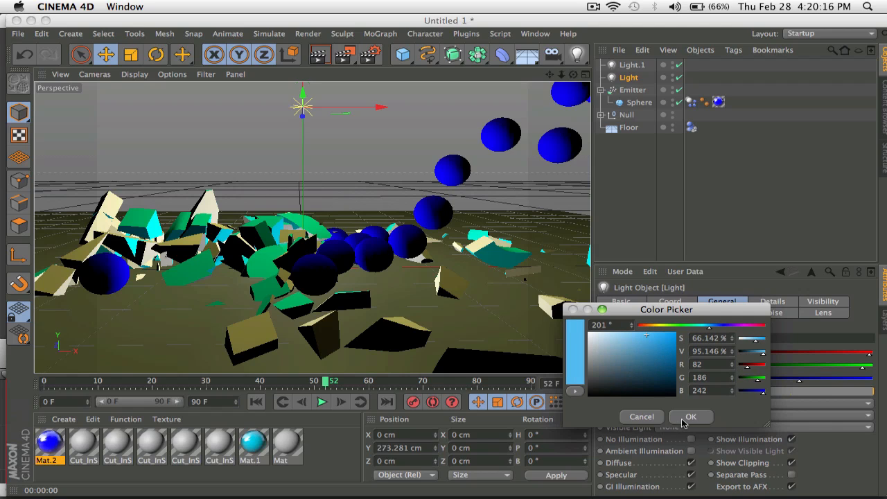
left_click(690, 417)
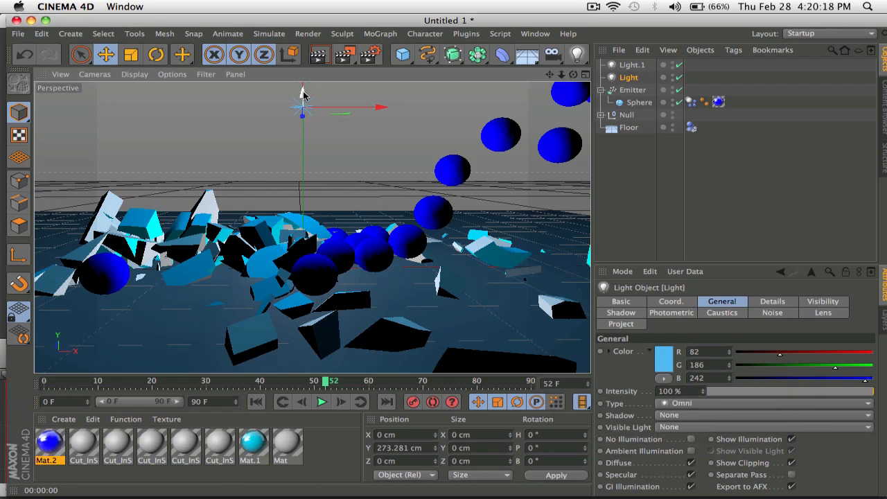
left_click_drag(301, 115, 301, 83)
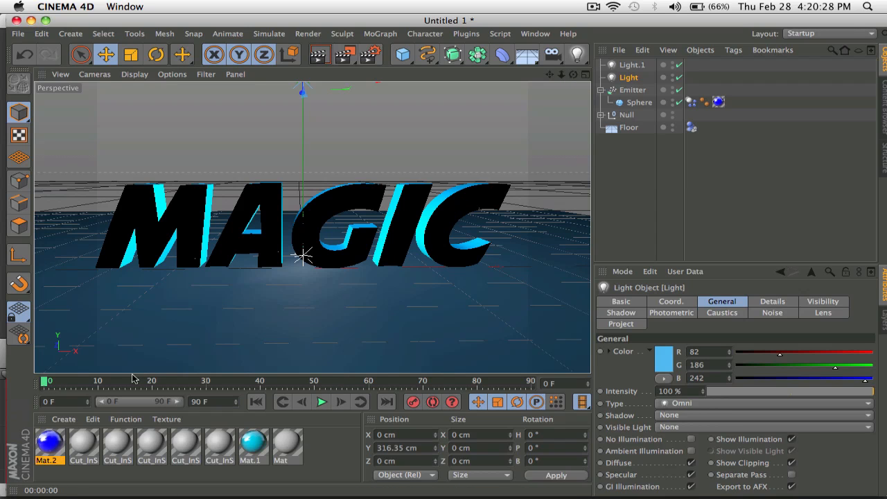
left_click(322, 402)
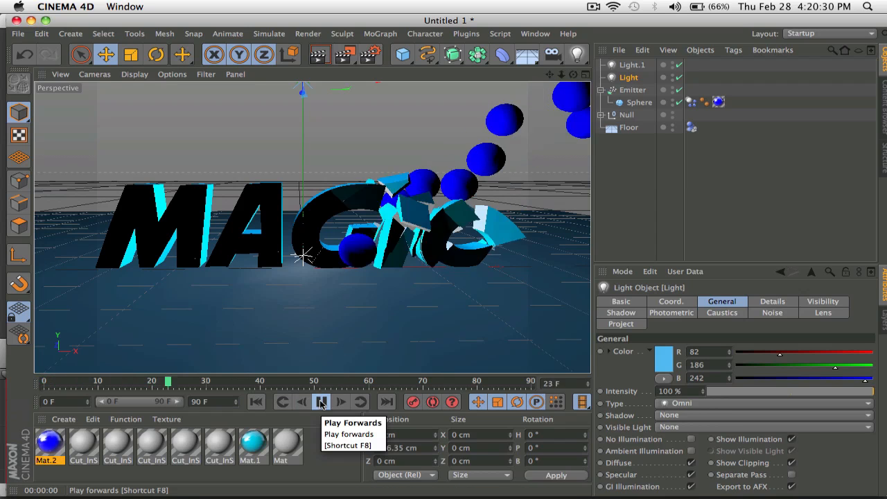
left_click(320, 402)
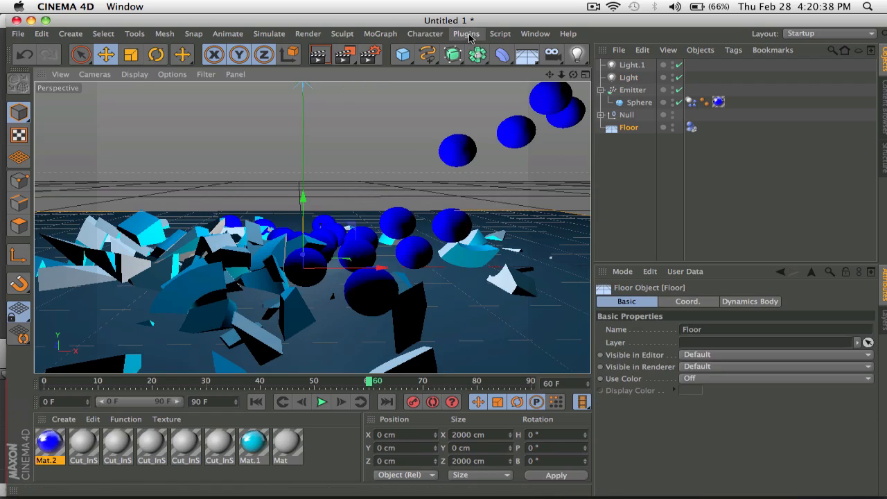
Add a MagicSlowMotion object from Plugins and play back the slowed impact
left_click(467, 33)
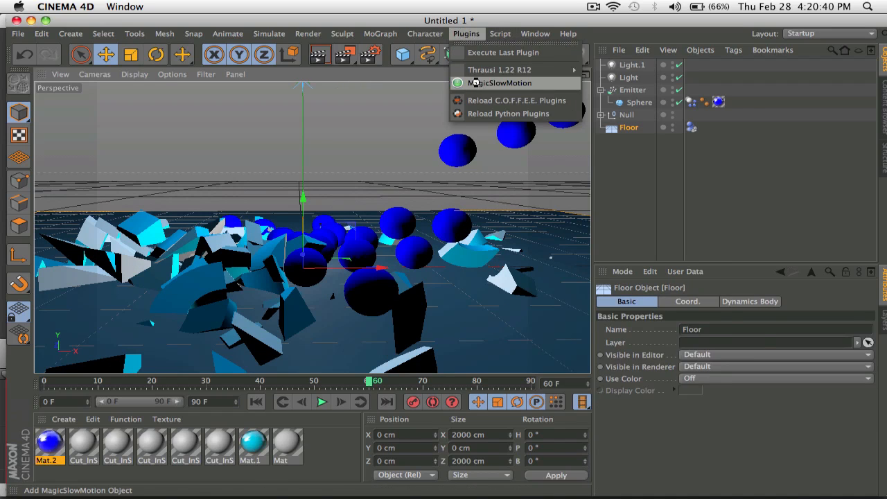
left_click(499, 83)
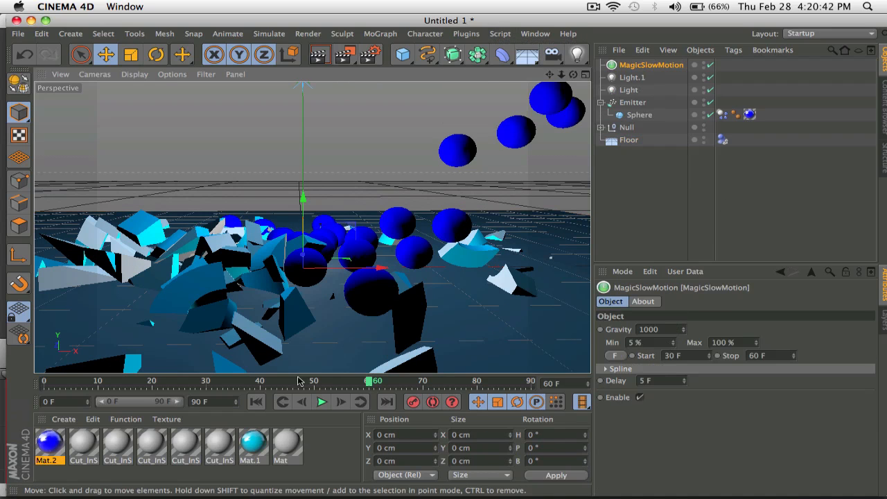
left_click(321, 402)
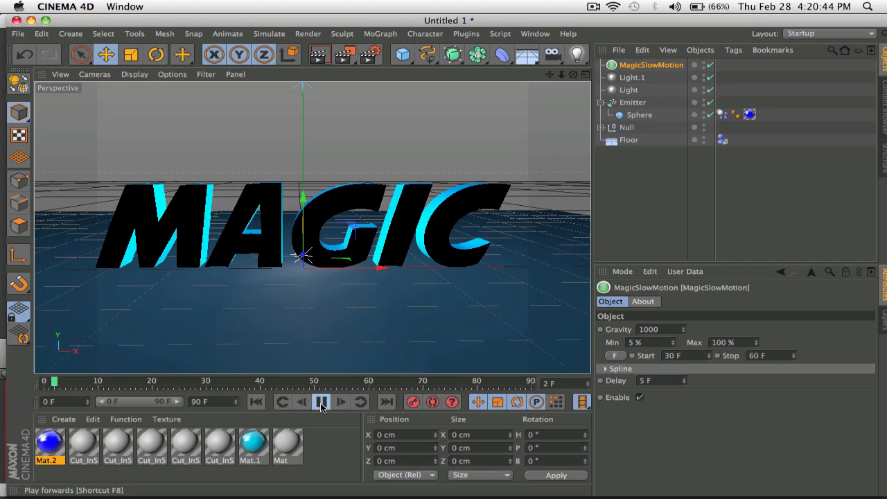
left_click(321, 402)
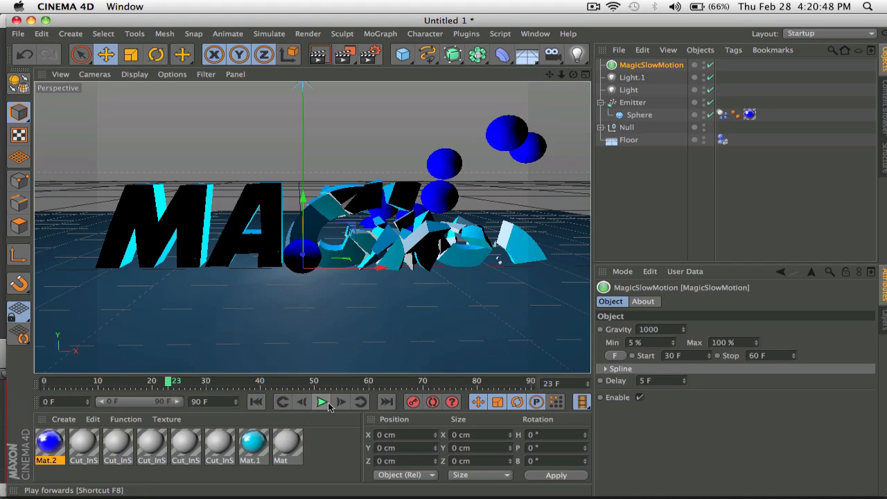
left_click(322, 402)
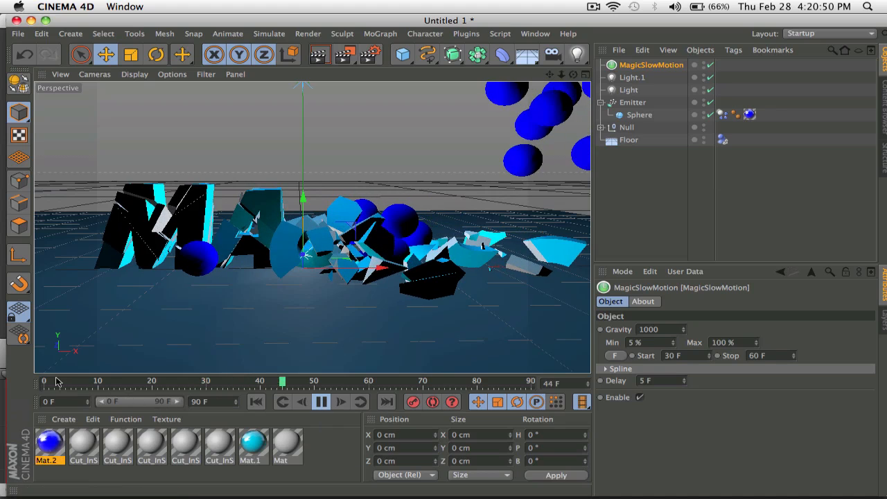
left_click(321, 402)
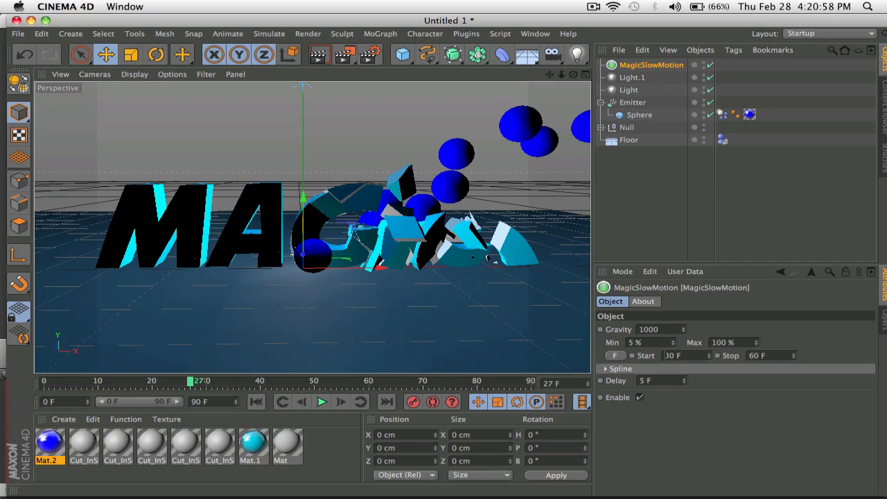
Set the slow-motion Start to frame 27 and scrub to frame 37 for Stop
left_click(686, 354)
type("27")
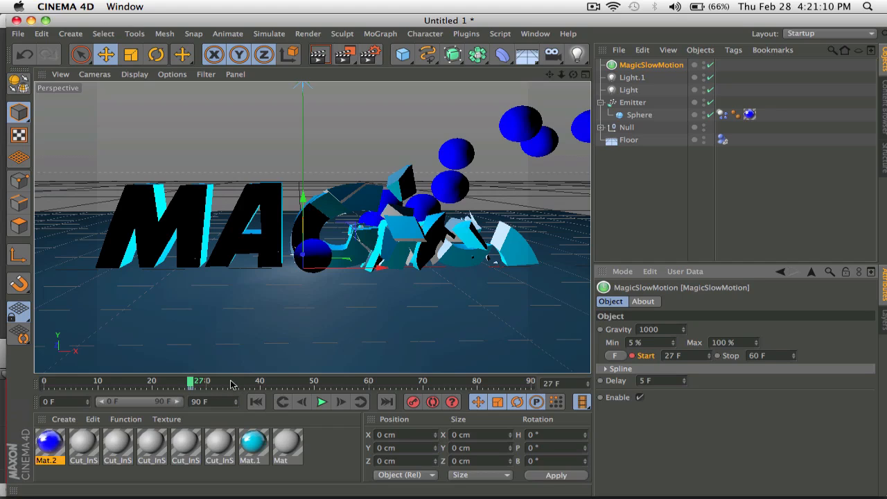
left_click_drag(193, 380, 239, 380)
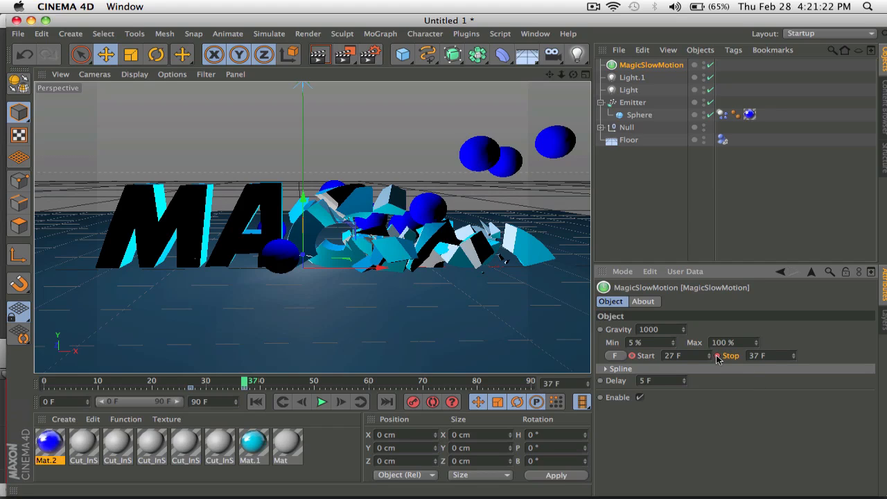
mouse_move(210, 388)
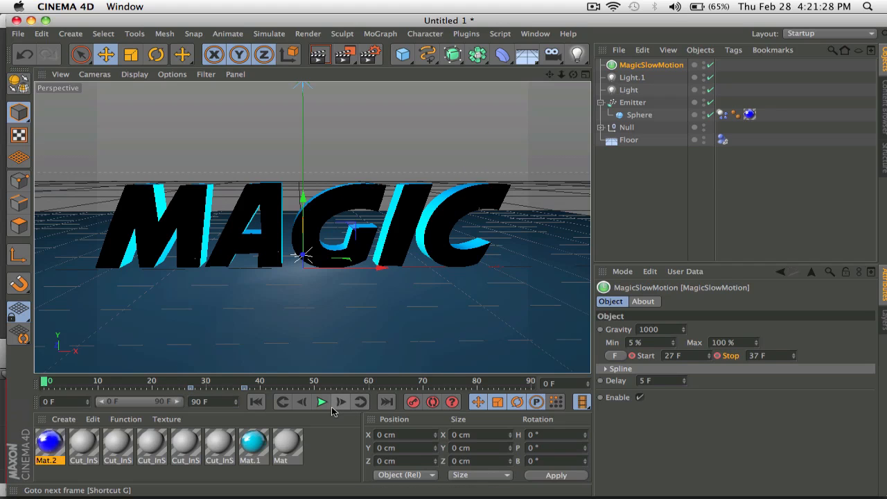
left_click(321, 402)
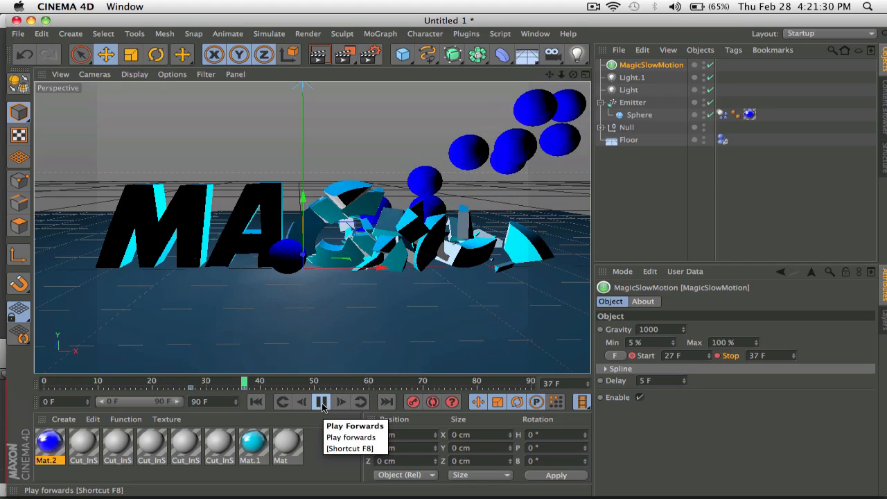
left_click(323, 402)
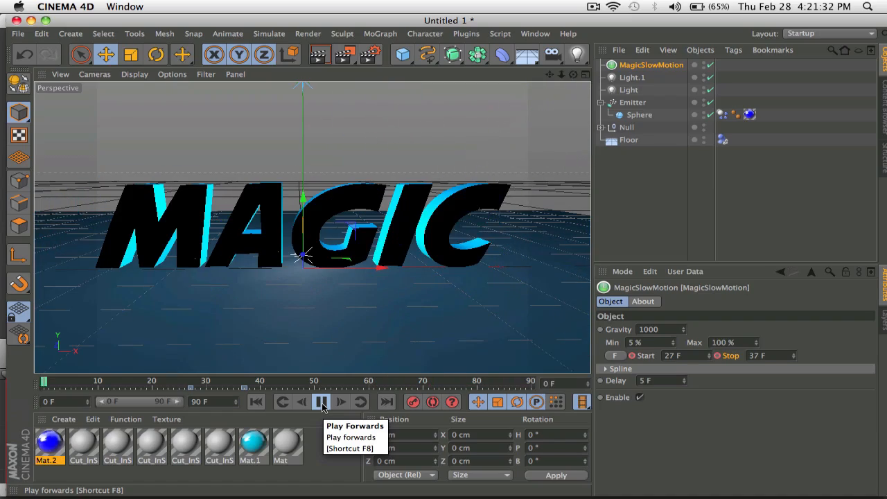
left_click(322, 402)
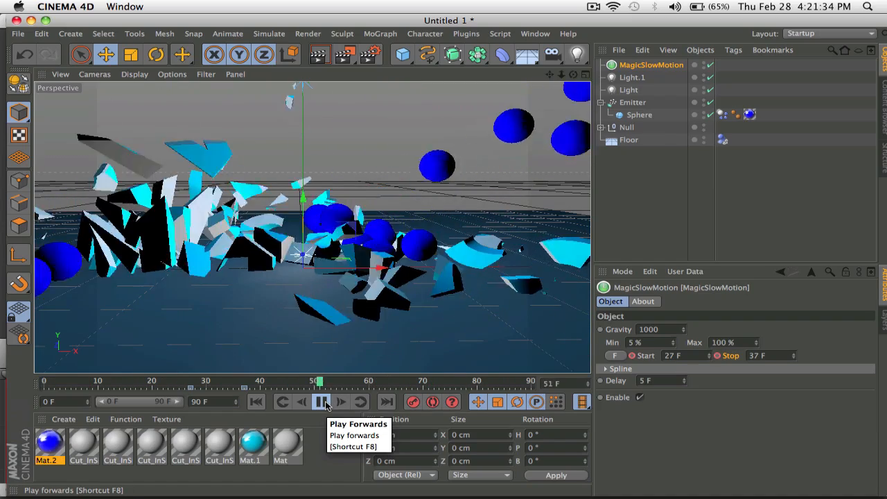
left_click(321, 402)
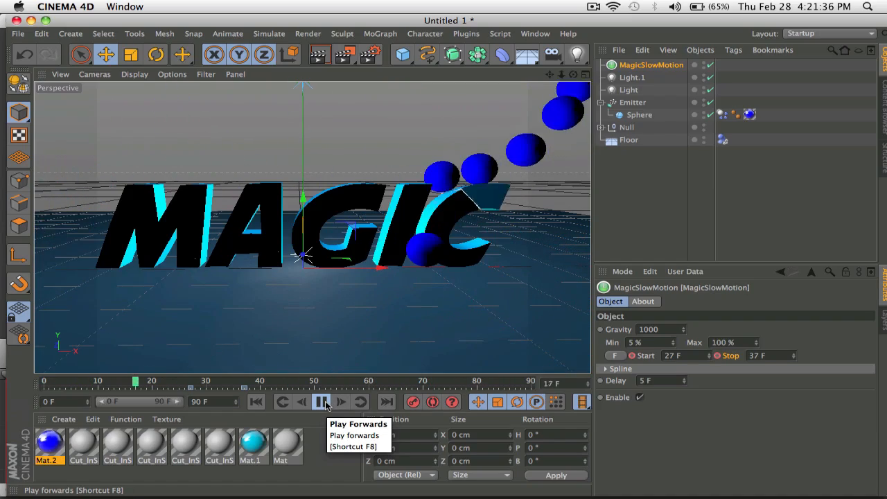